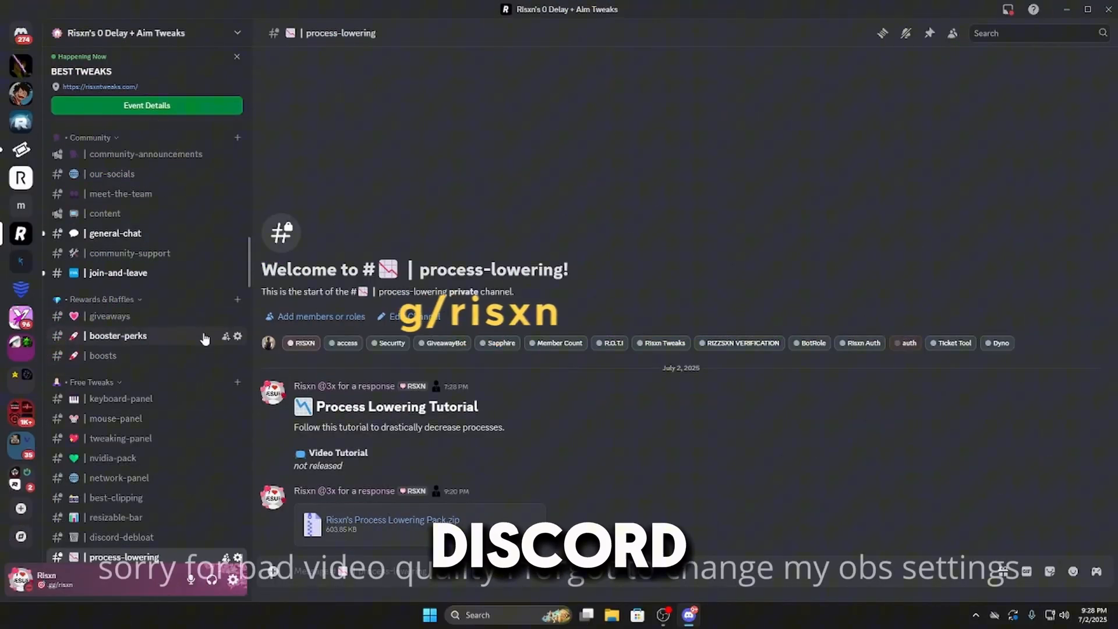
- Download Risxn's Process Lowering Pack.zip from the process-lowering channel
scroll("down", 3)
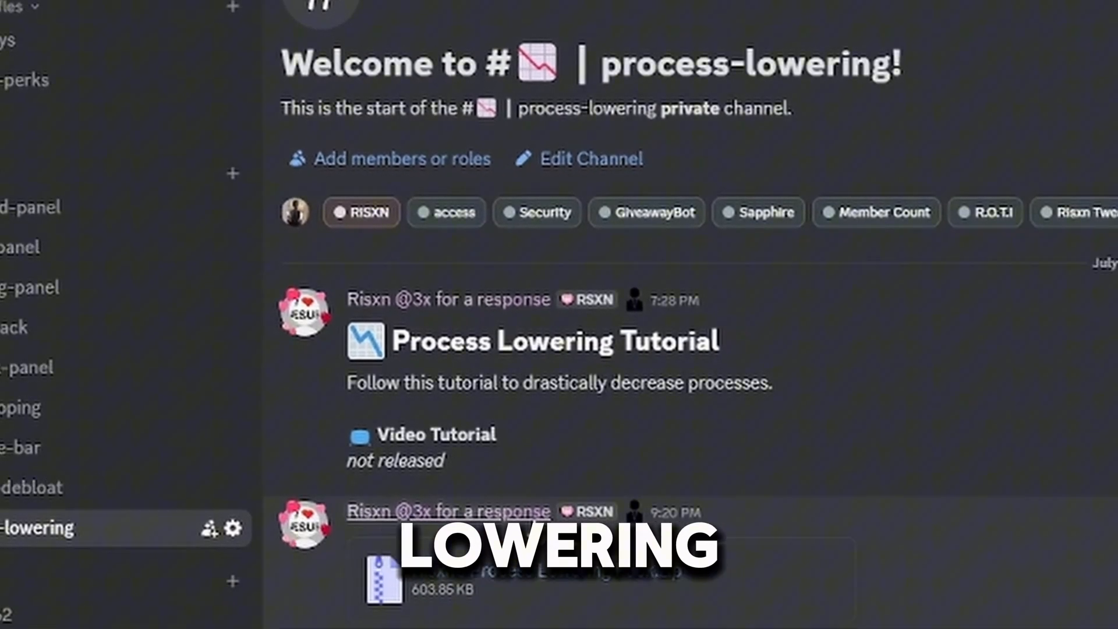
left_click(383, 578)
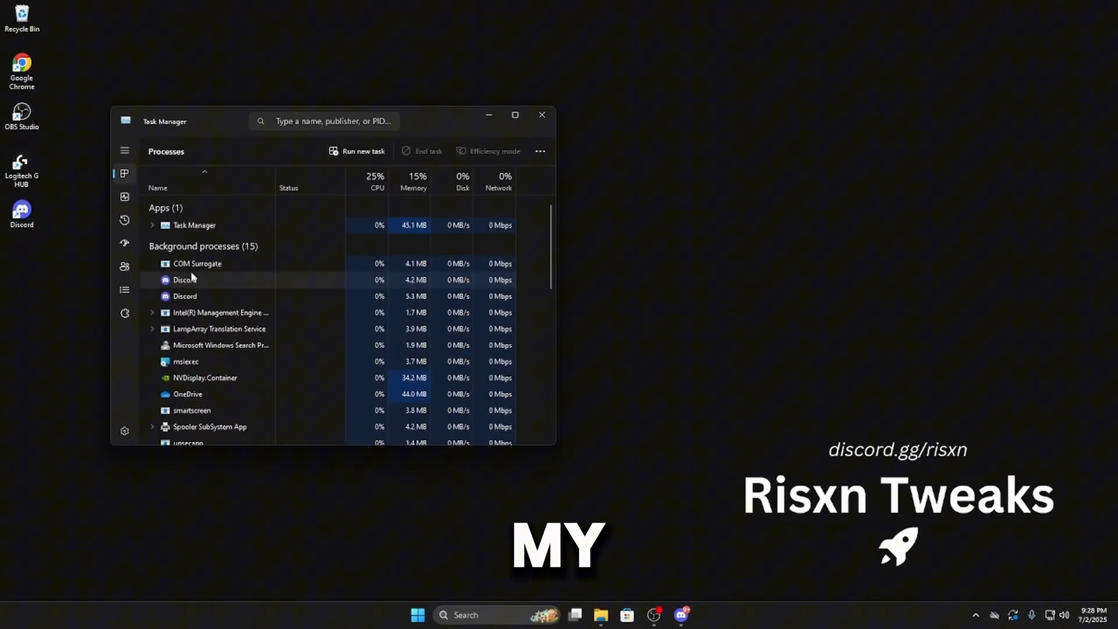
- Check background processes in Task Manager, then extract the pack zip to the Desktop
left_click(124, 197)
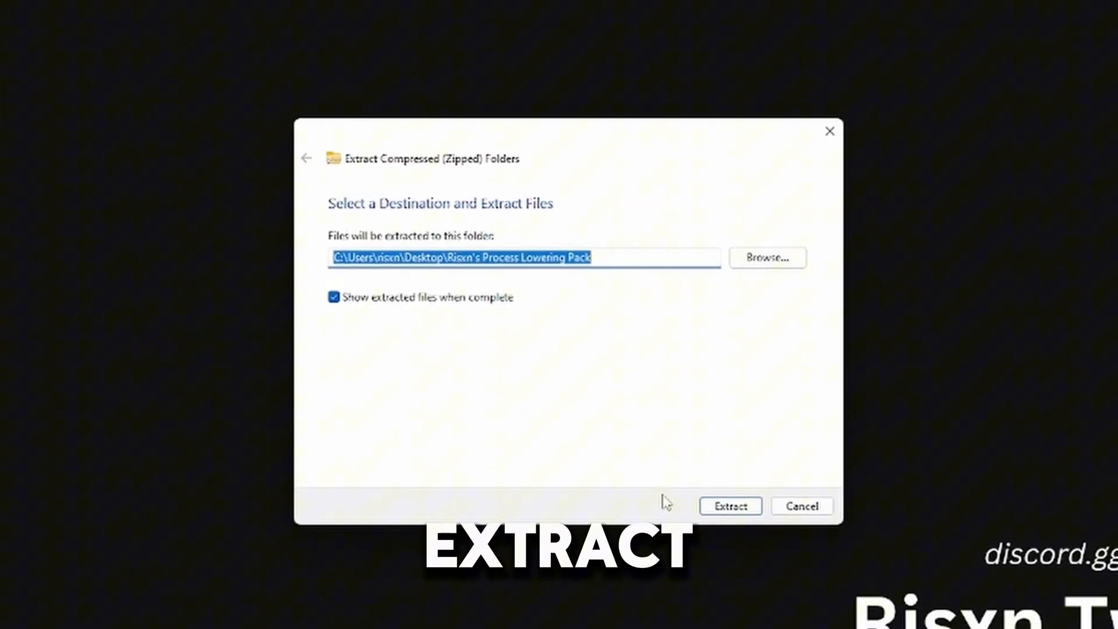
- Extract the pack, open its folder and select the 1. Create Restore Point shortcut
left_click(729, 505)
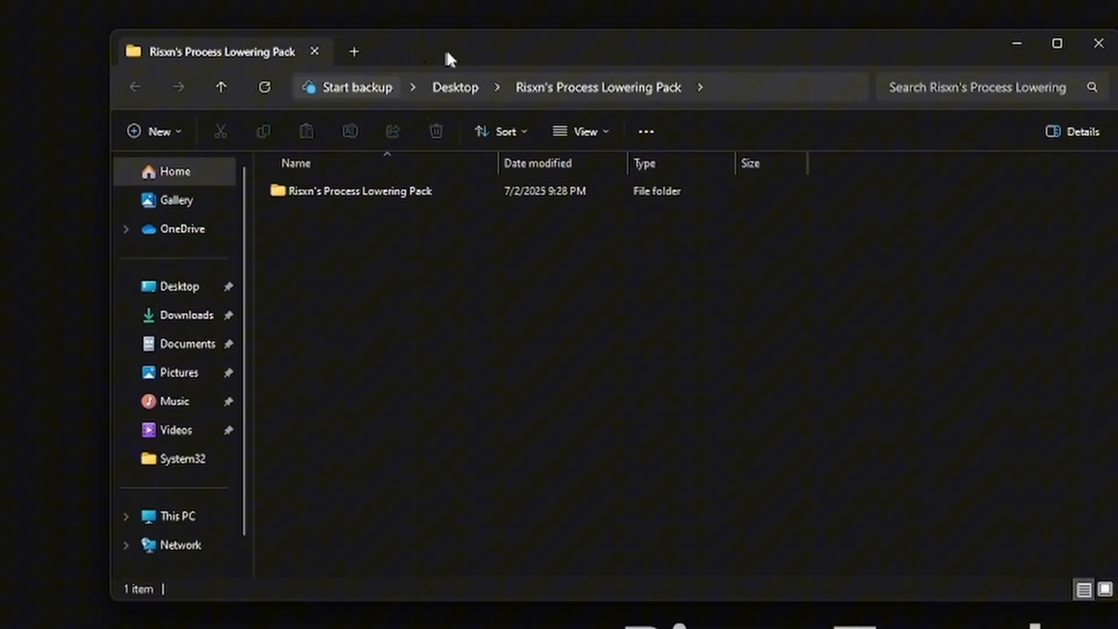
double_click(359, 190)
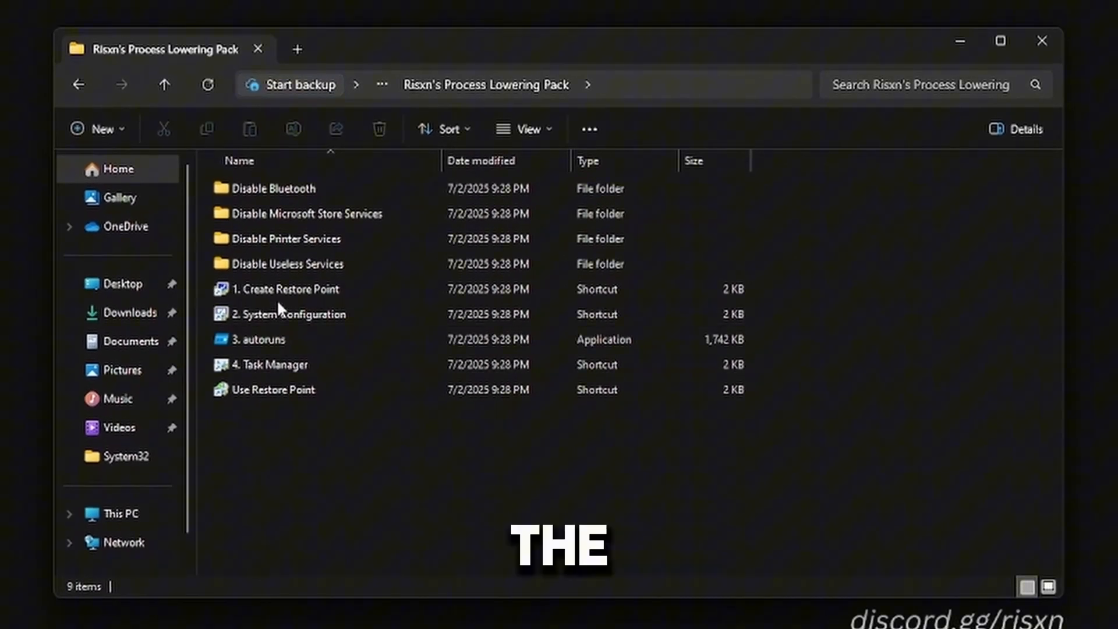
left_click(284, 289)
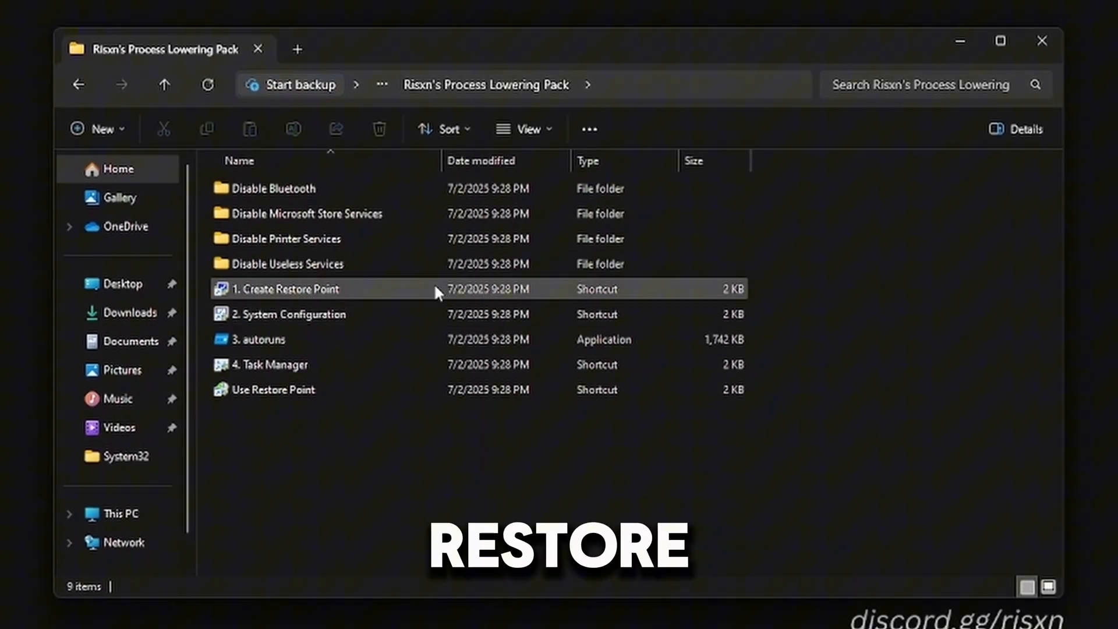
mouse_move(434, 292)
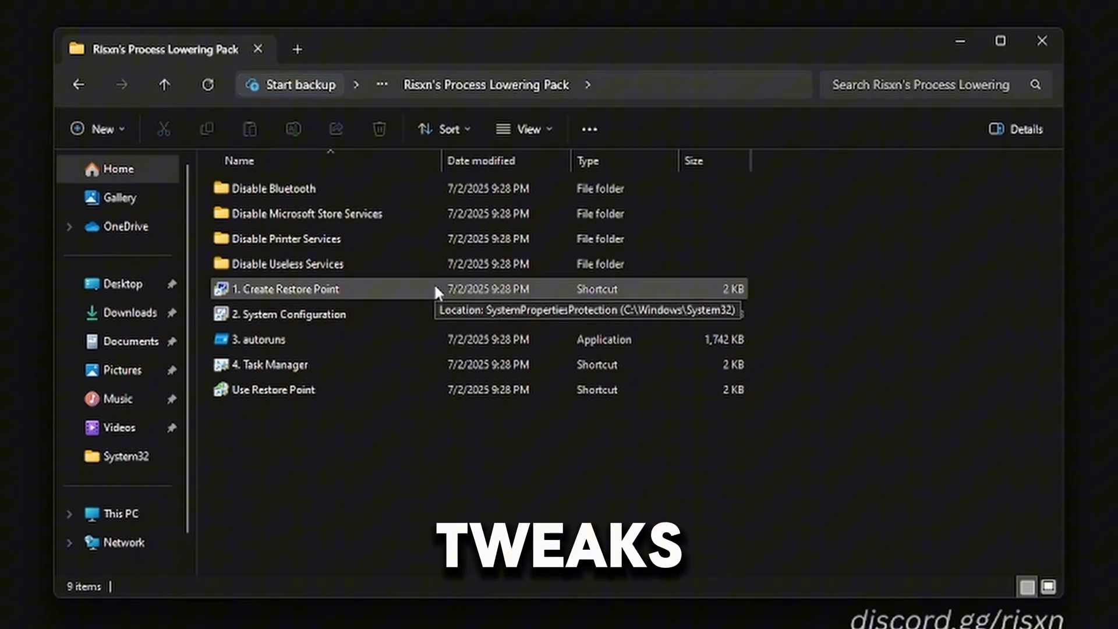
left_click(287, 288)
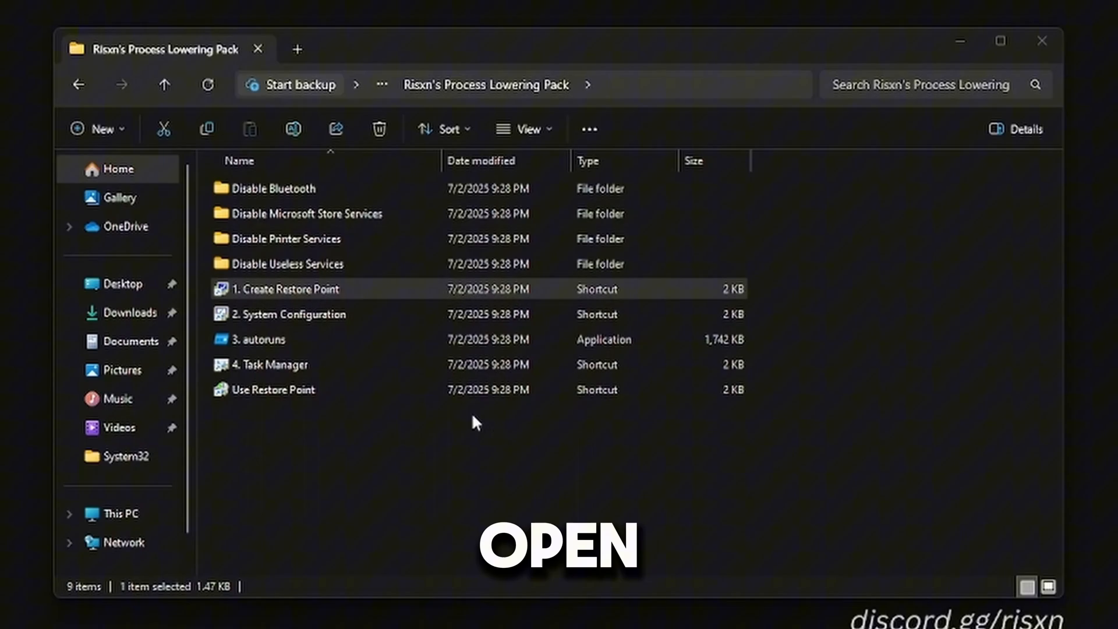
- Create a system restore point named 'risxn before' and dismiss the success message
double_click(283, 288)
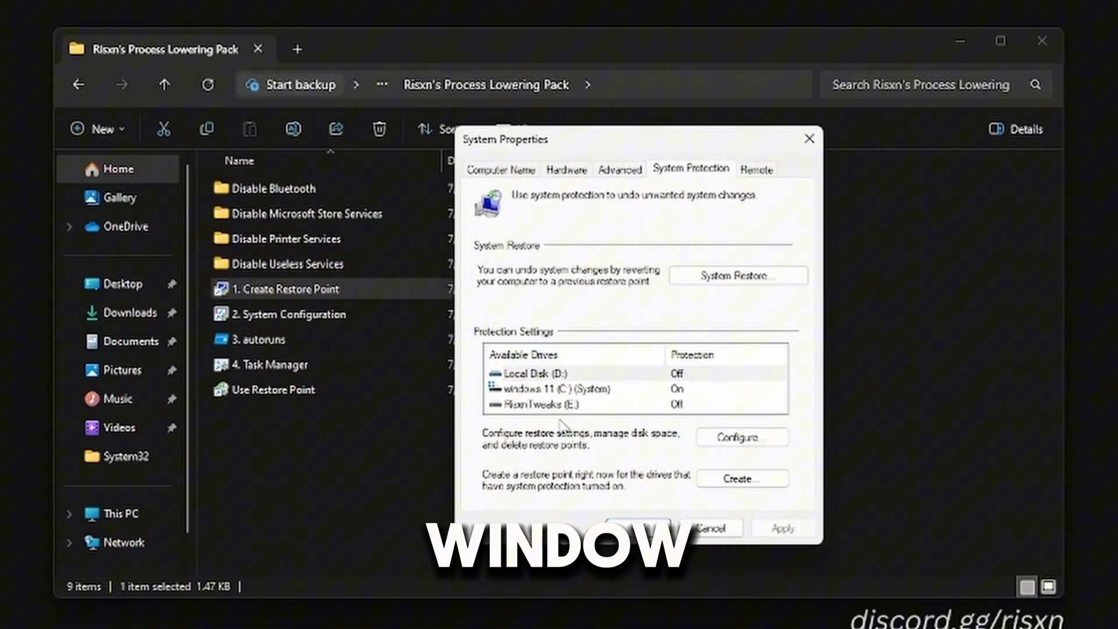
left_click(527, 372)
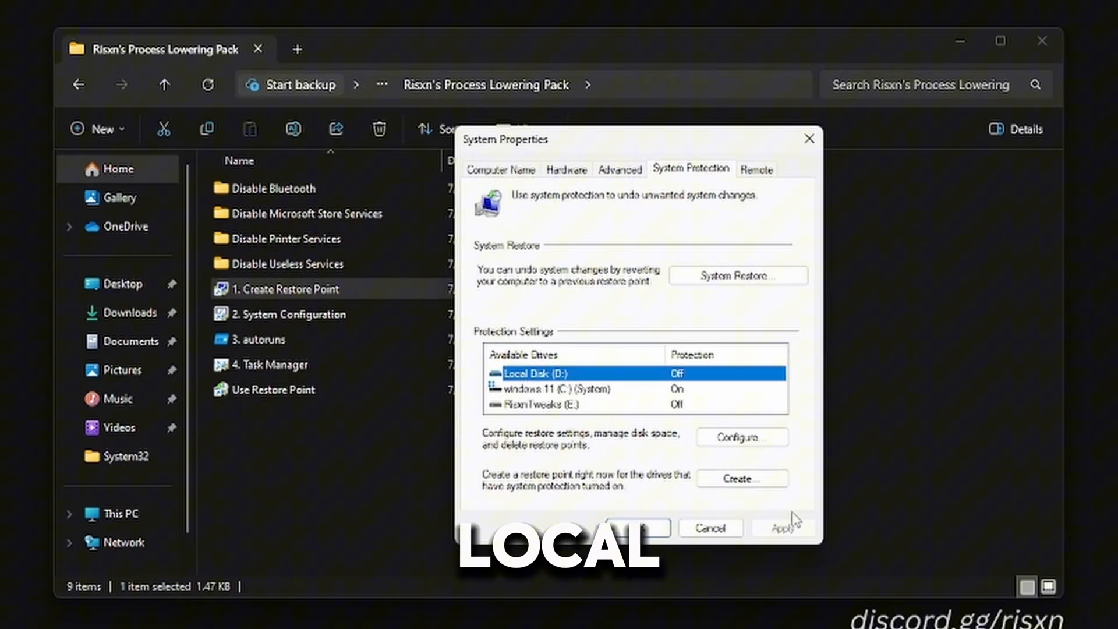
left_click(740, 478)
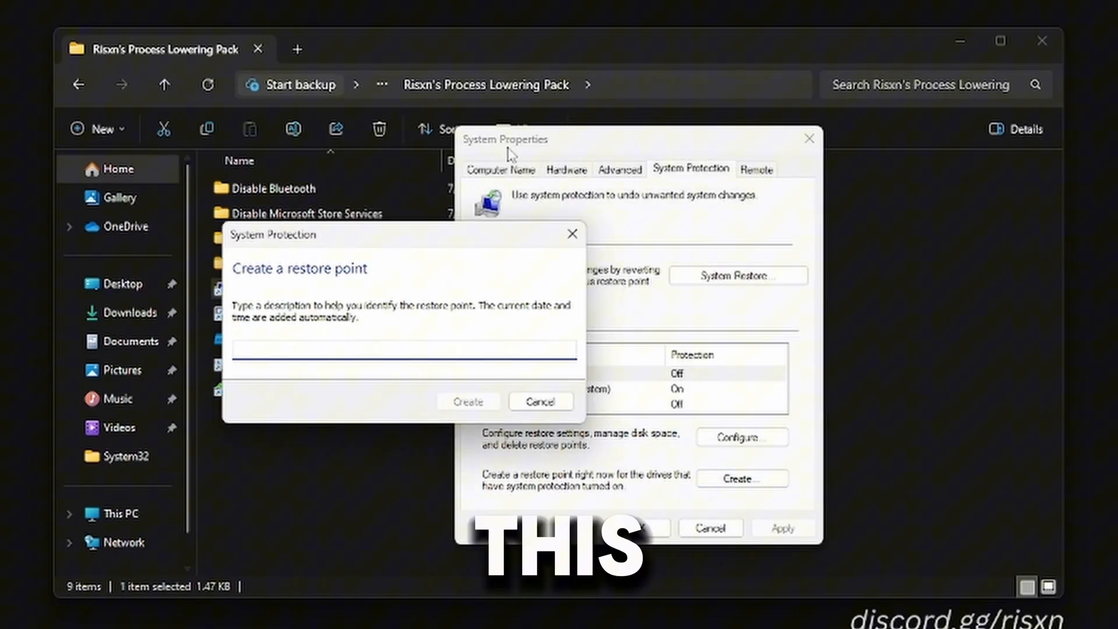
type("risxn before")
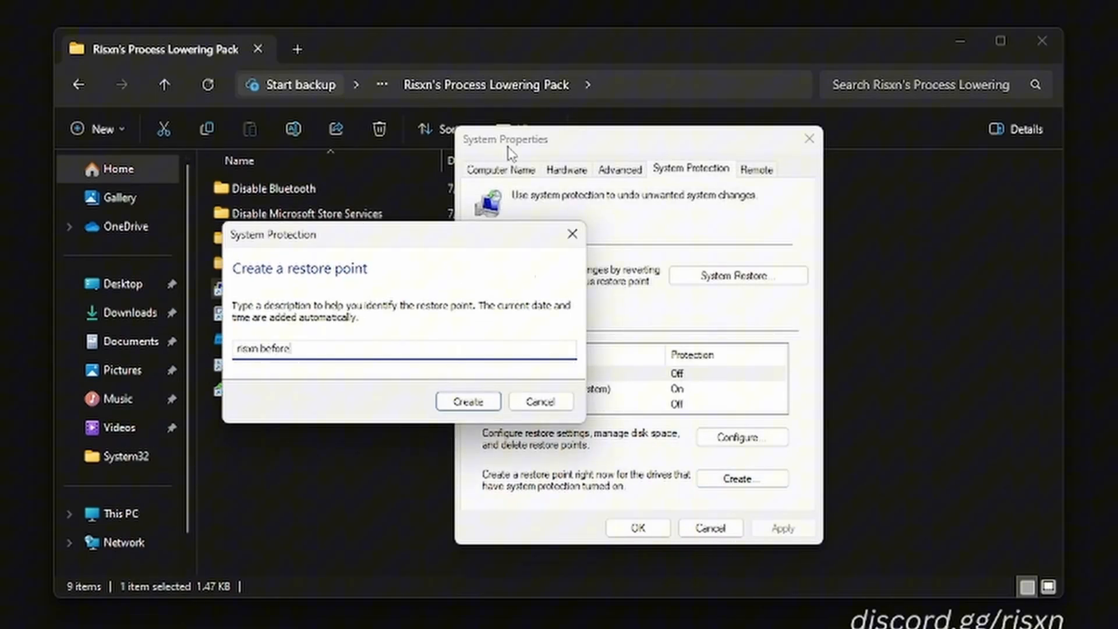
left_click(466, 401)
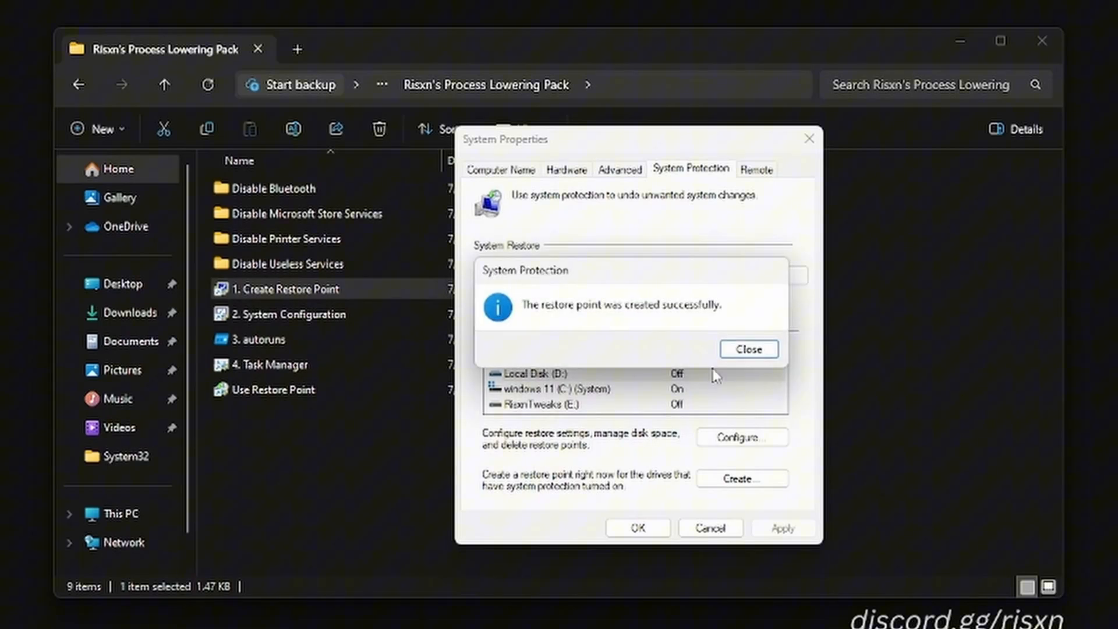
left_click(748, 349)
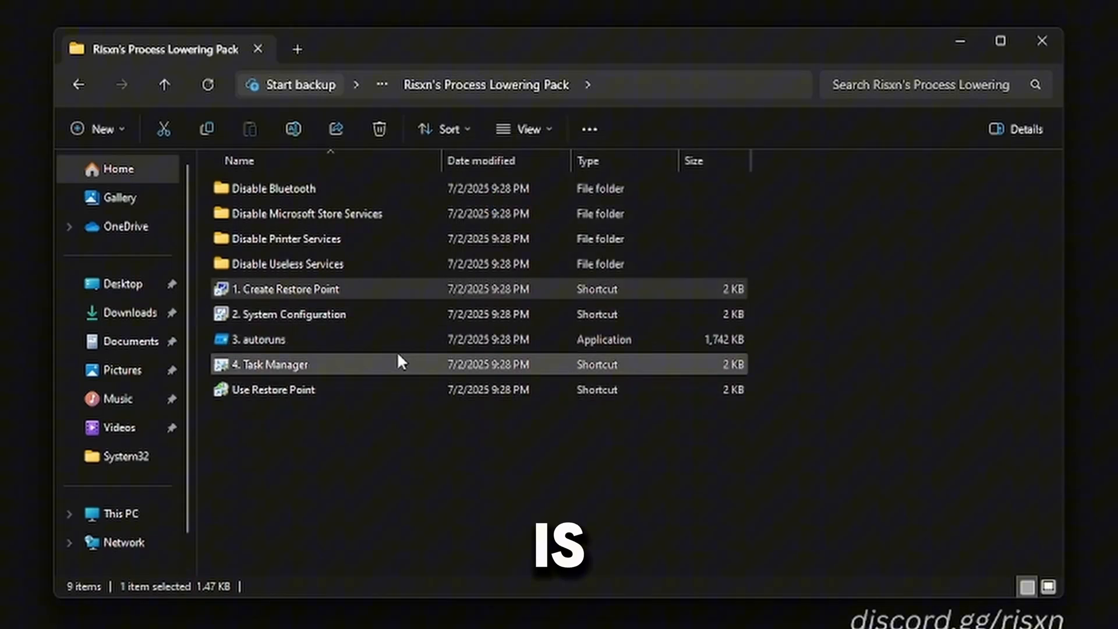
- Hide Microsoft services, uncheck GoogleUpdater, Chrome elevation and LGHUB Updater services, and apply
double_click(288, 314)
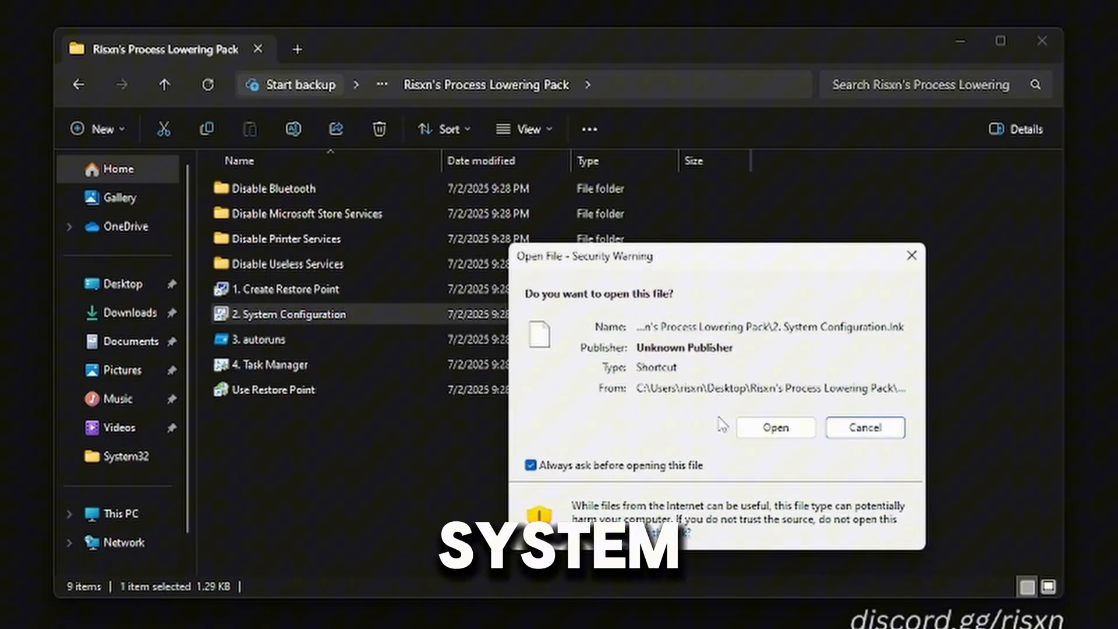
left_click(774, 427)
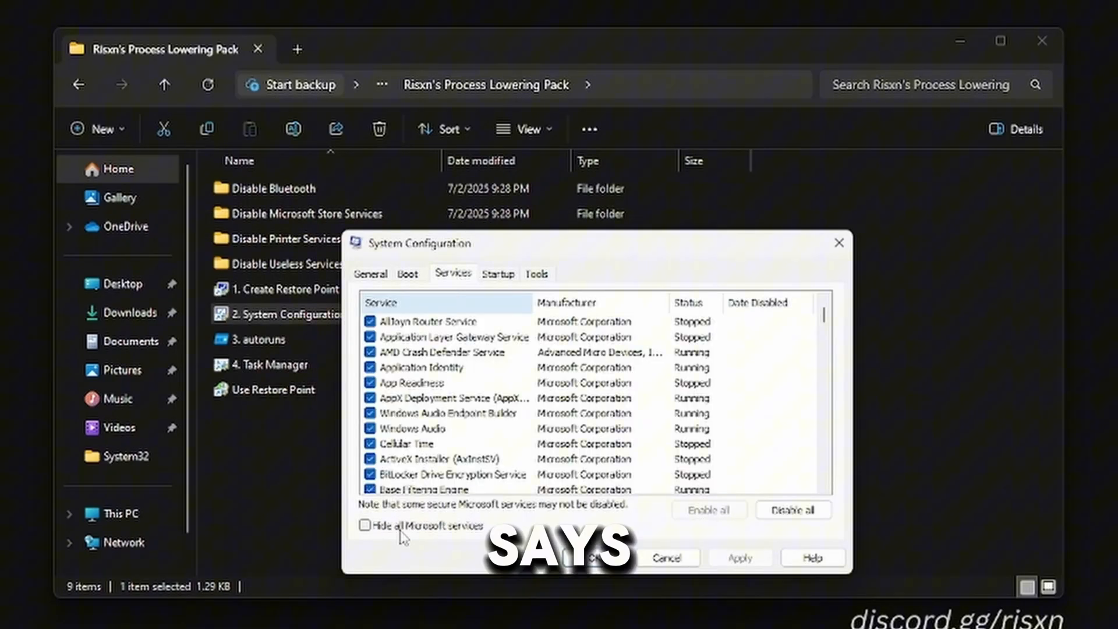
left_click(365, 525)
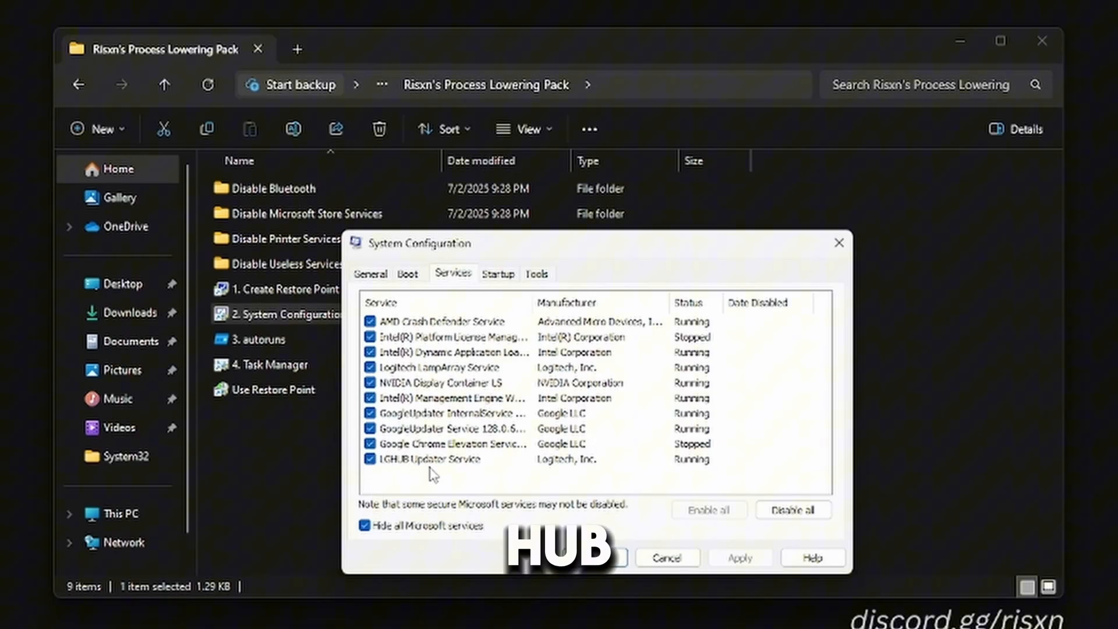
left_click(369, 459)
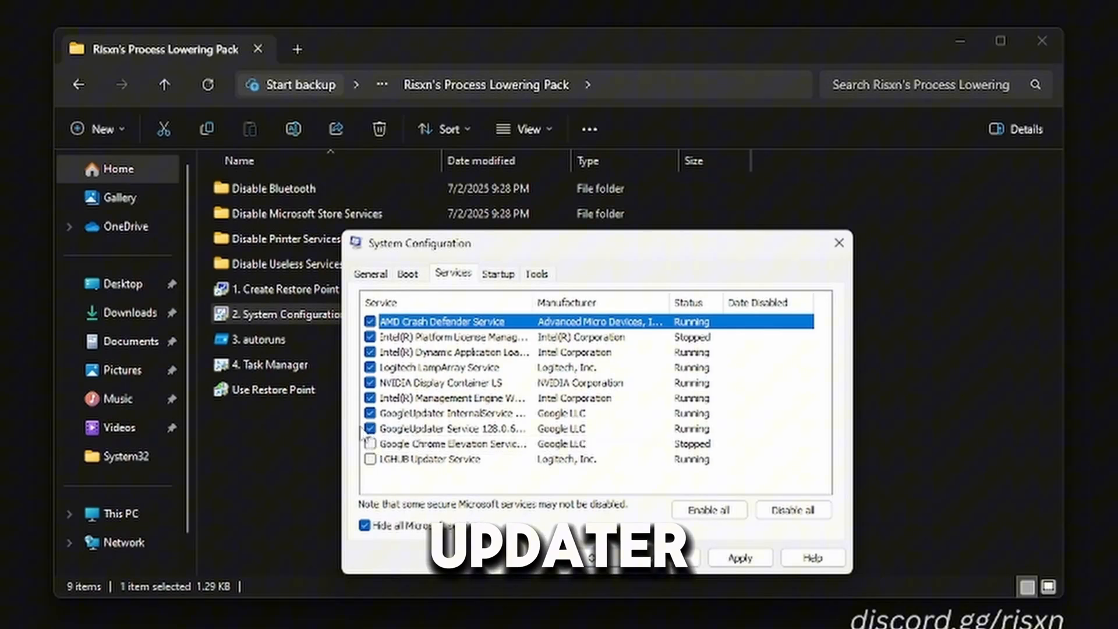
left_click(371, 412)
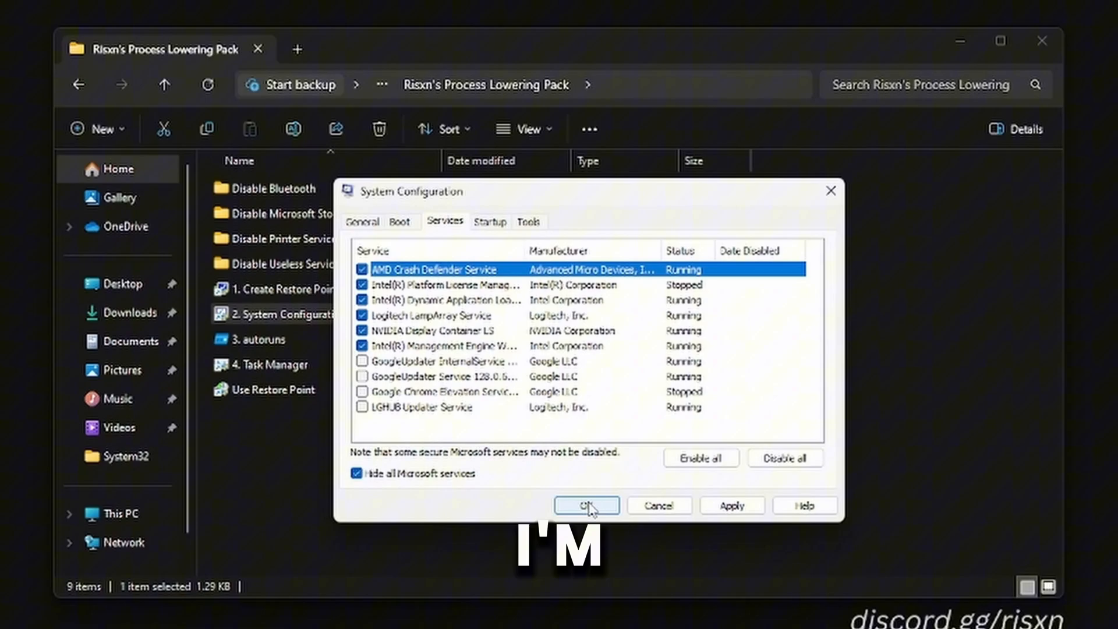
left_click(586, 505)
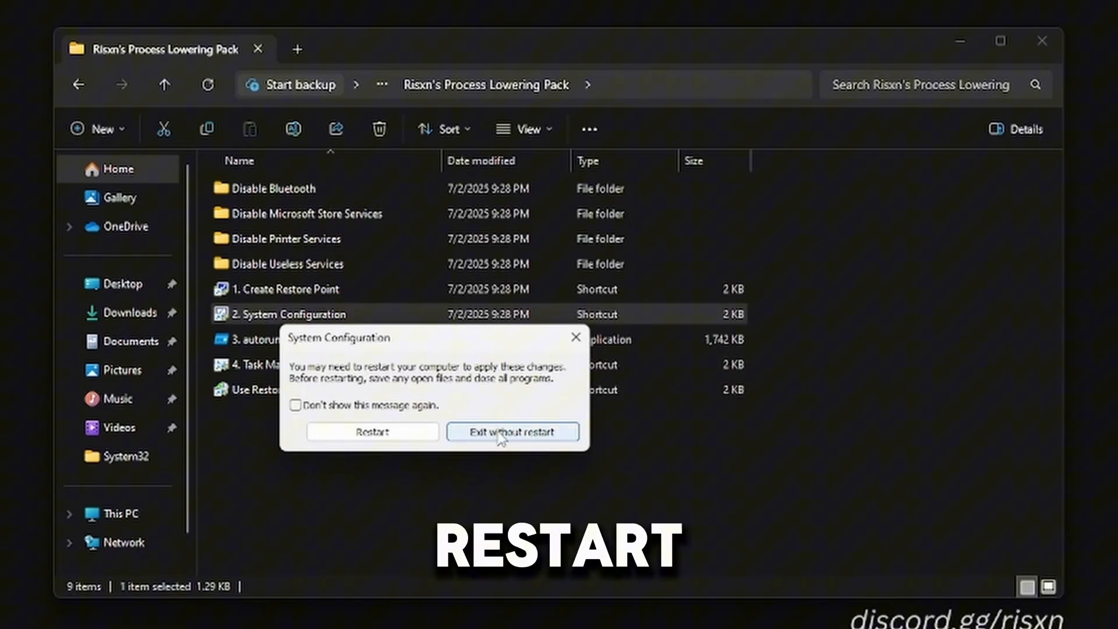
- Skip the restart, then untick Discord, LGHUB, Edge Update, OneDrive and Chrome in Autoruns Logon
left_click(512, 431)
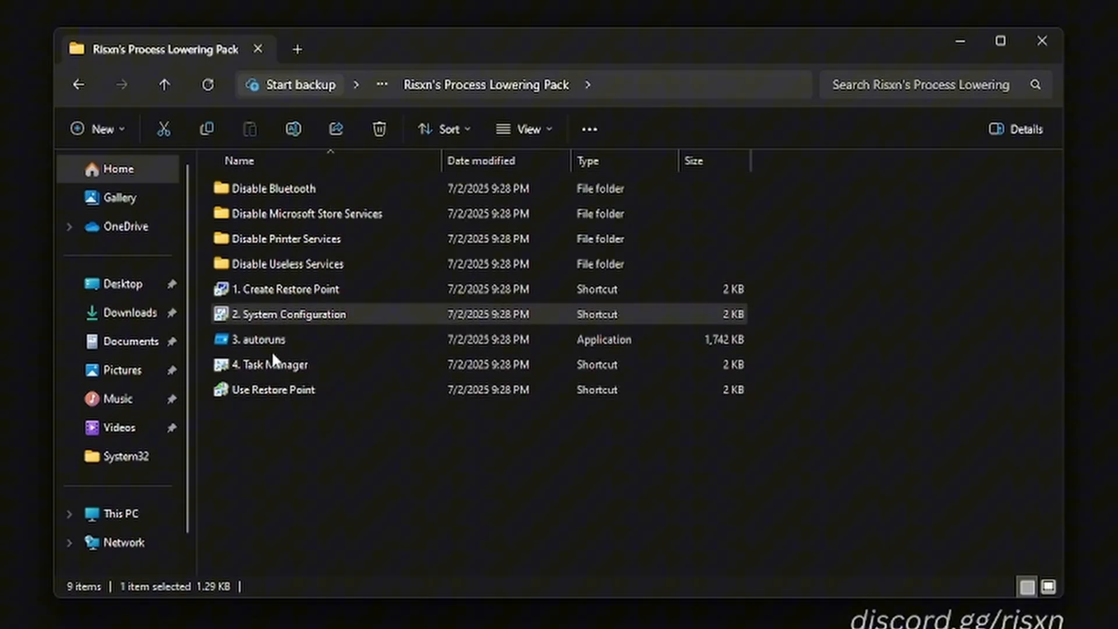
right_click(260, 339)
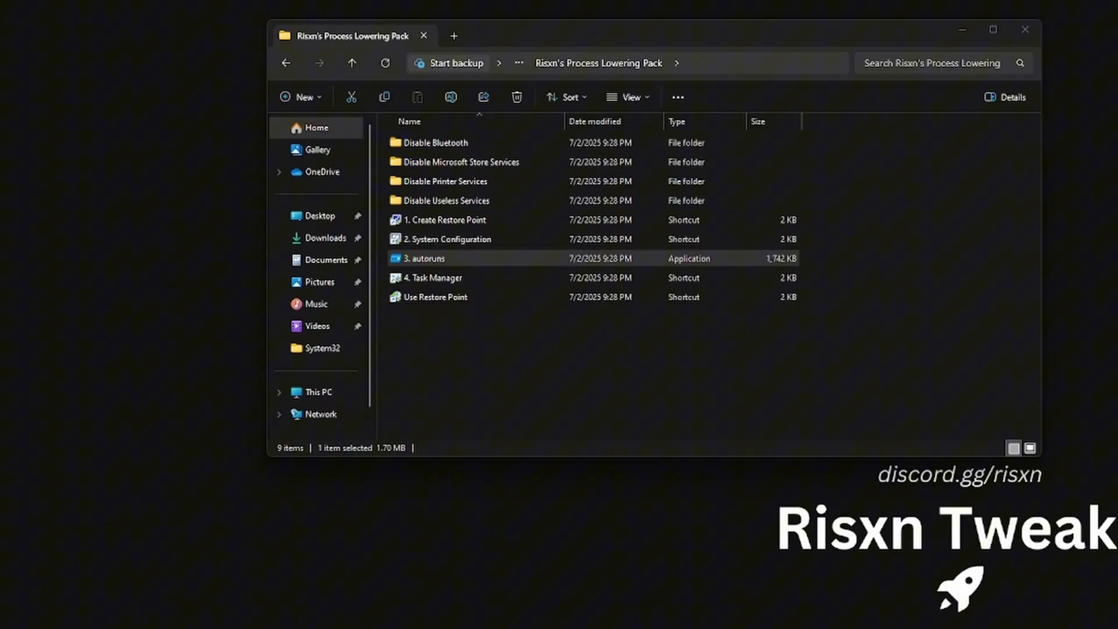
double_click(425, 258)
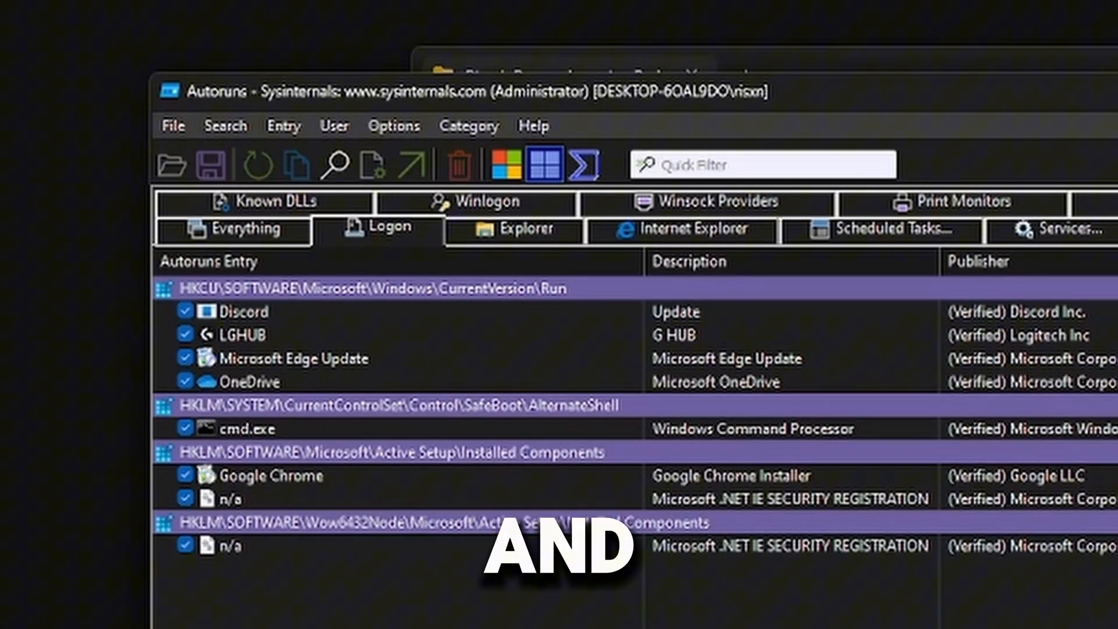
left_click(184, 475)
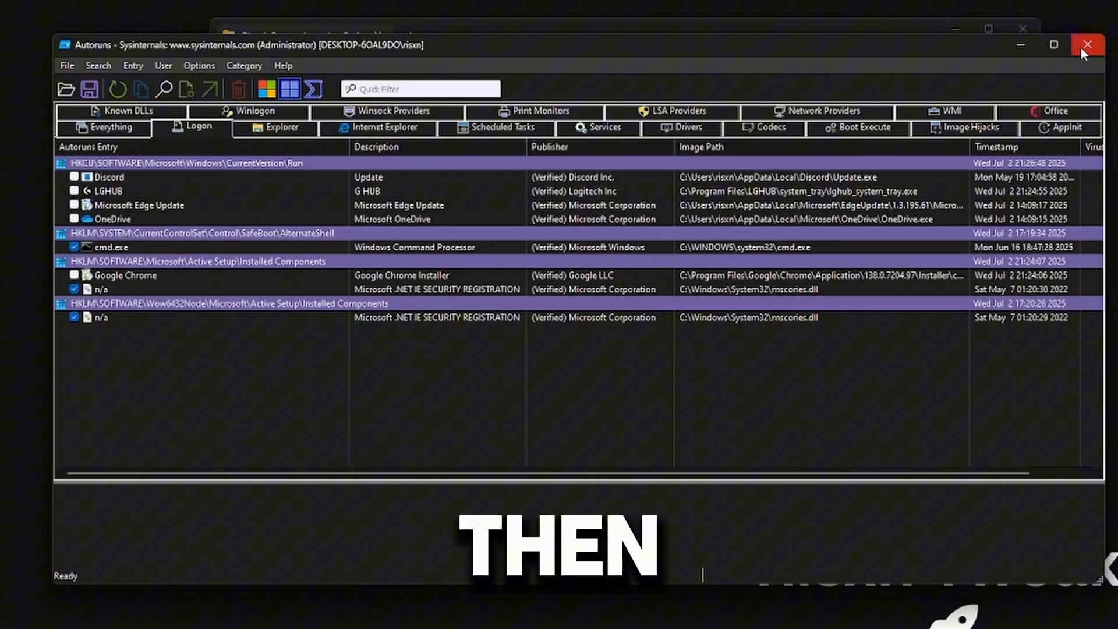
left_click(1083, 45)
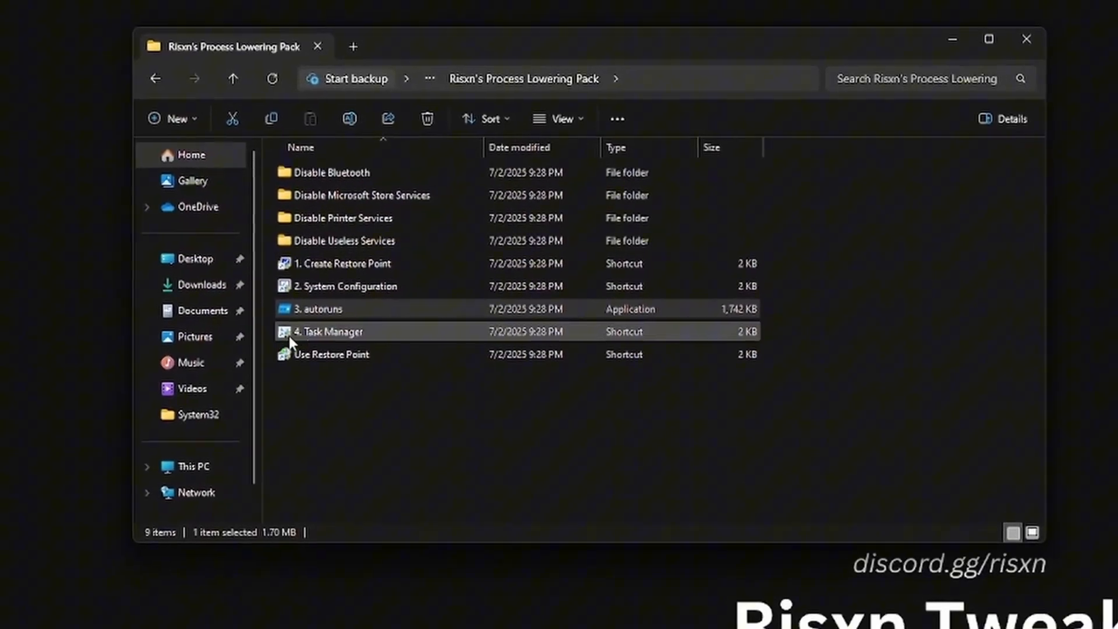
- Disable Copilot, To Do, Phone Link, Power Automate Desktop and Terminal as startup apps
double_click(328, 331)
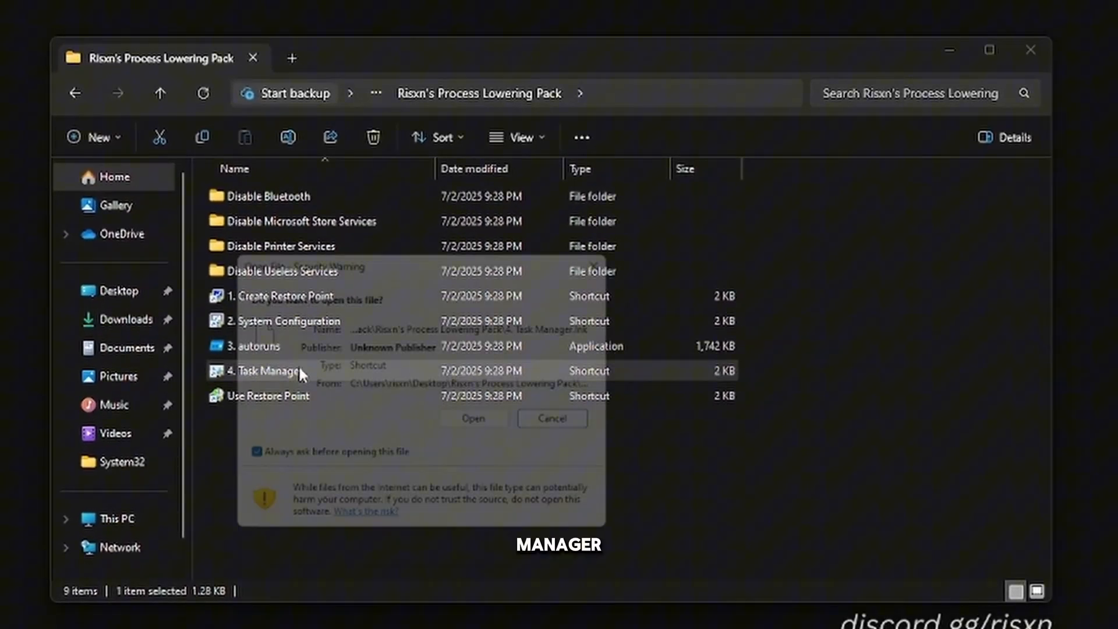
left_click(473, 418)
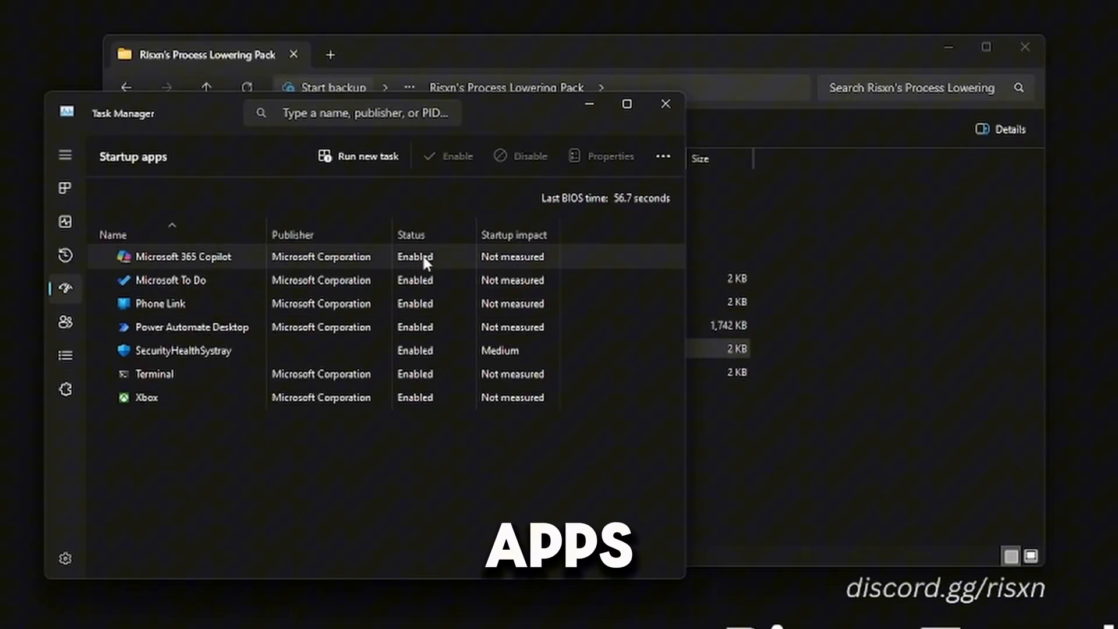
left_click(410, 234)
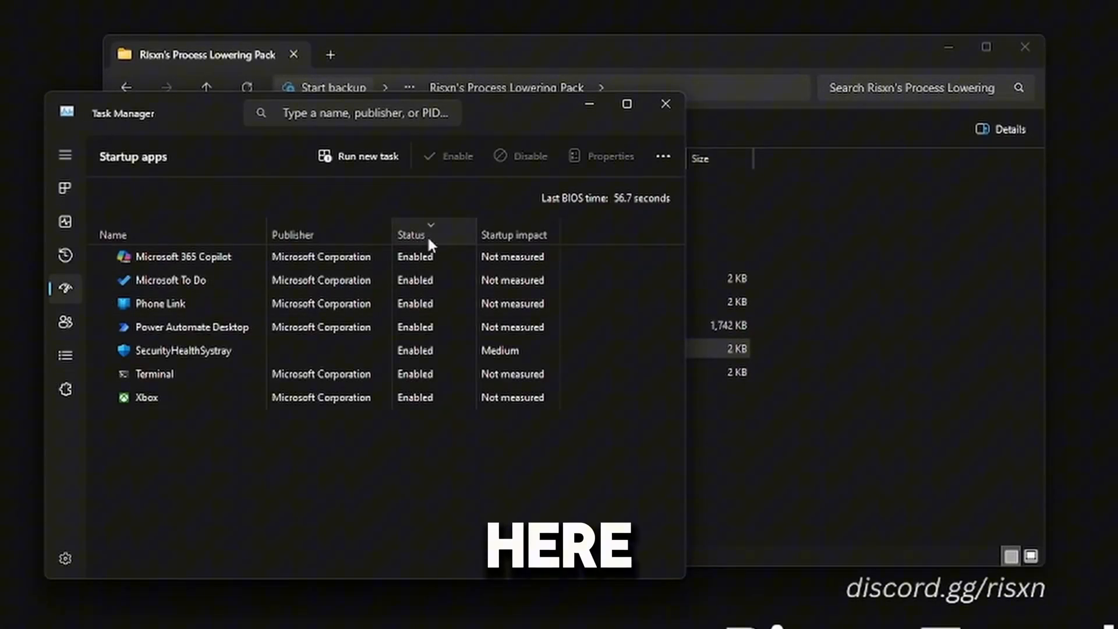
right_click(190, 256)
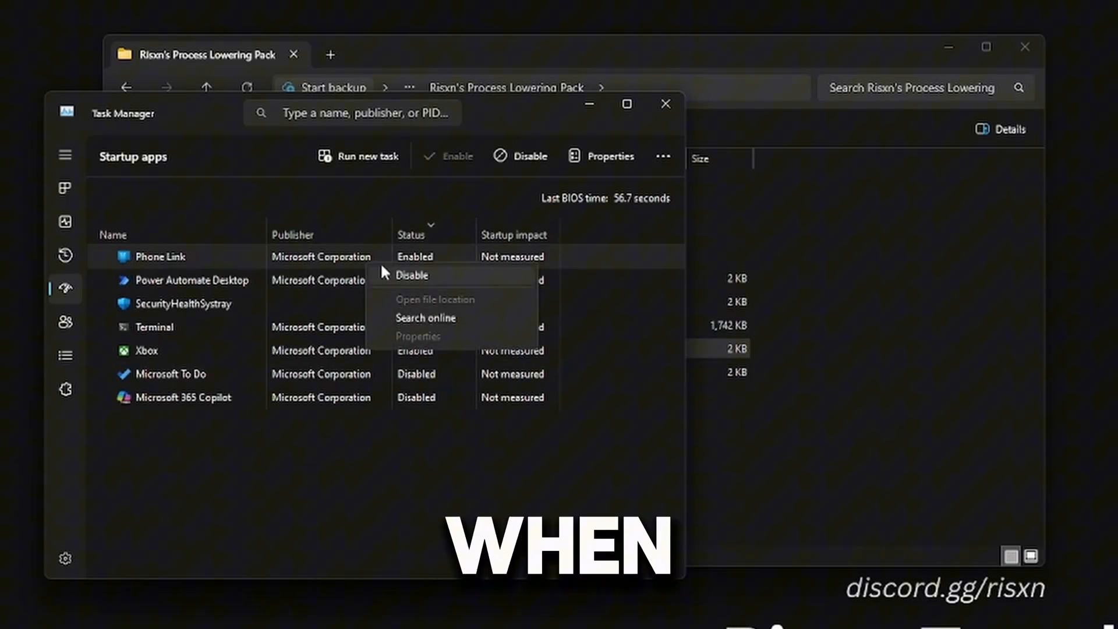
left_click(411, 274)
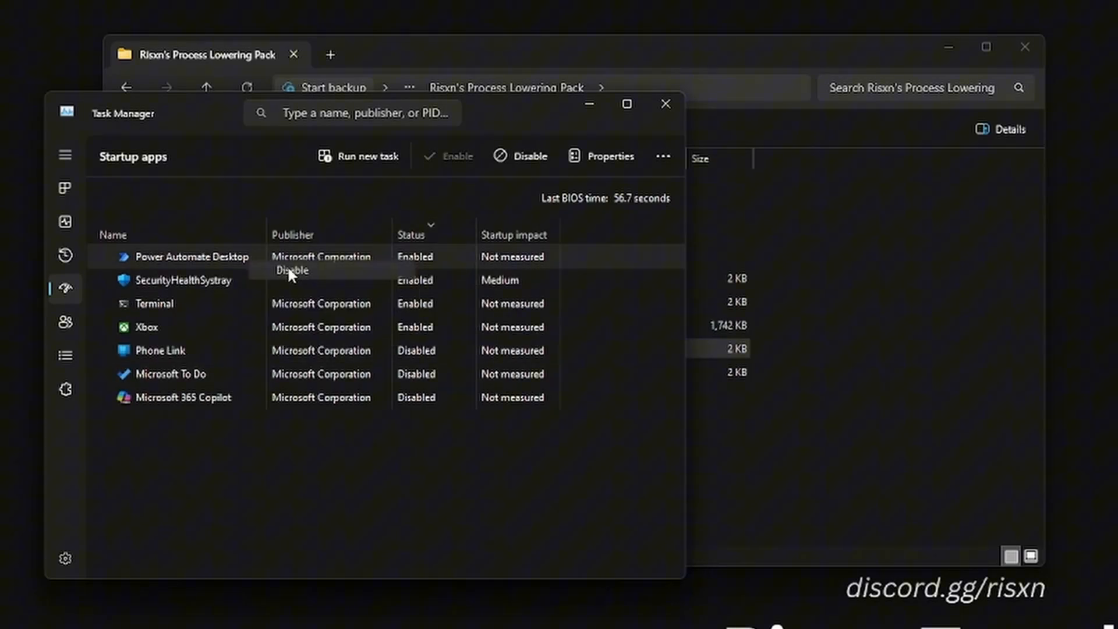
left_click(291, 270)
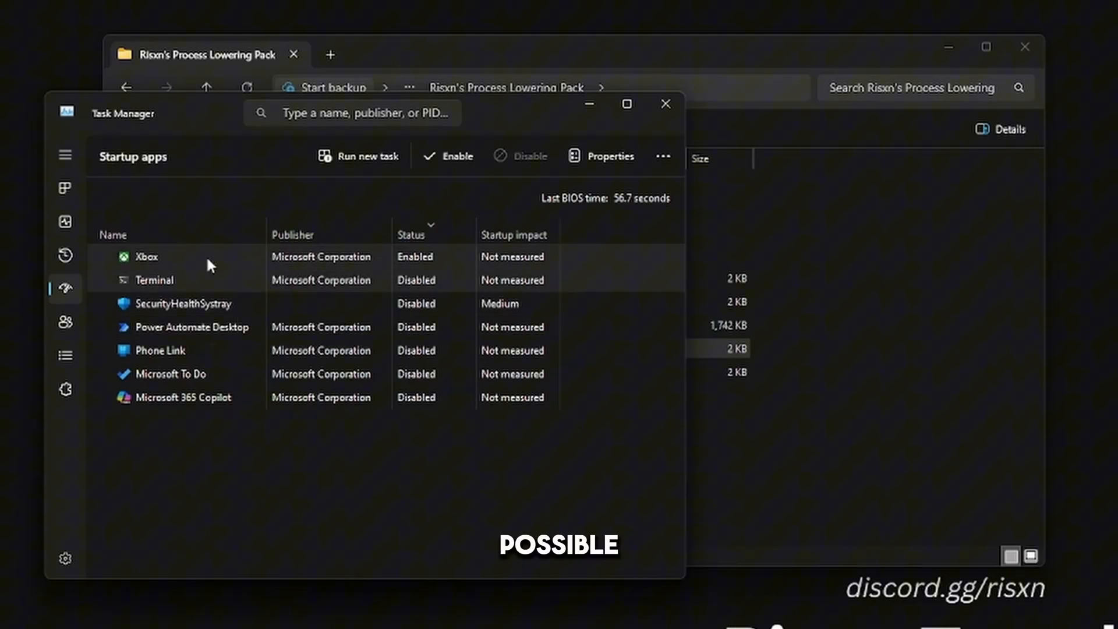
left_click(663, 104)
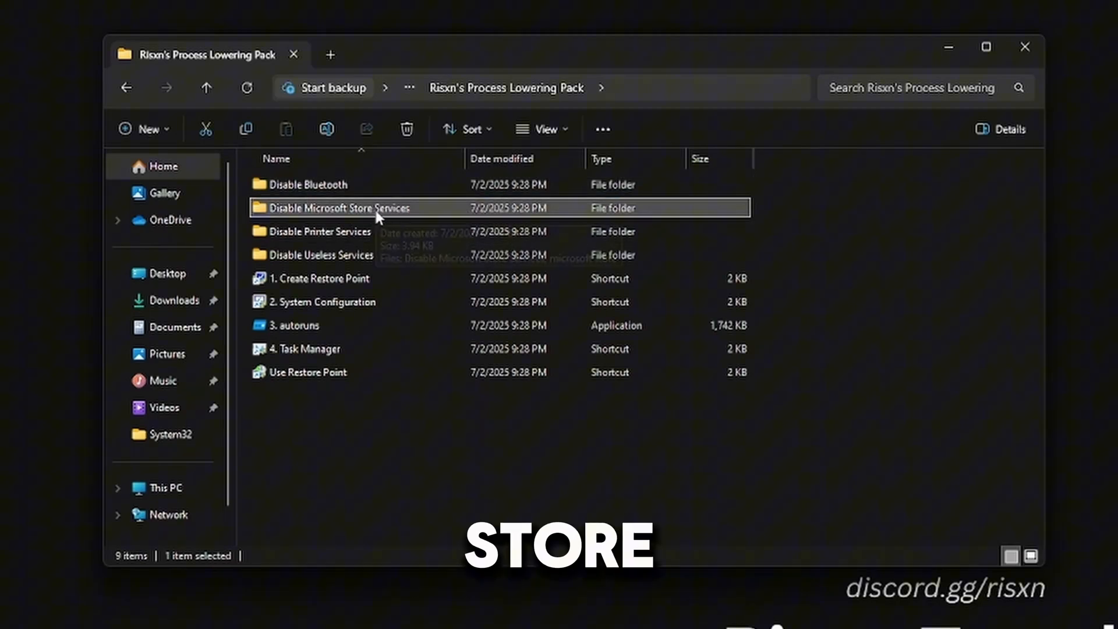
- Open the Disable Useless Services folder and read through useless services.txt
left_click(320, 231)
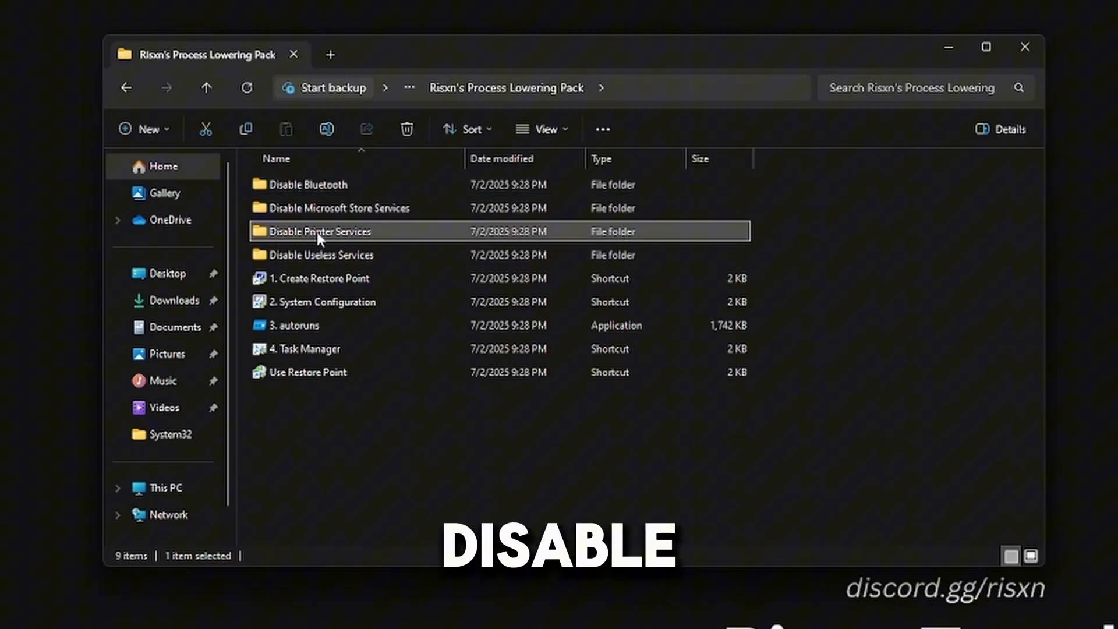
left_click(321, 254)
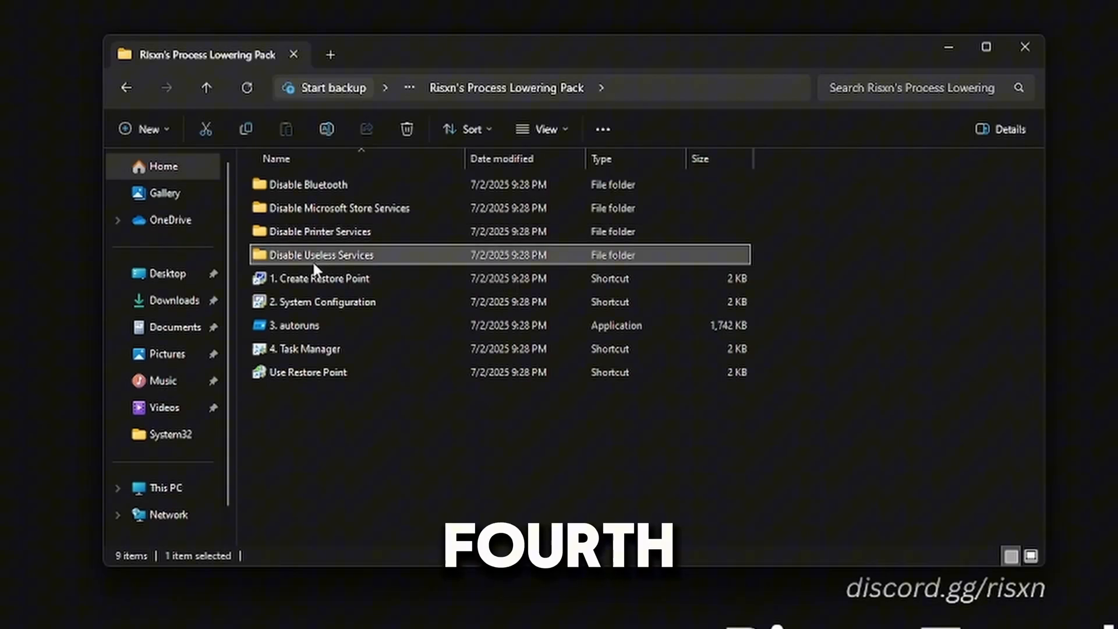
double_click(321, 255)
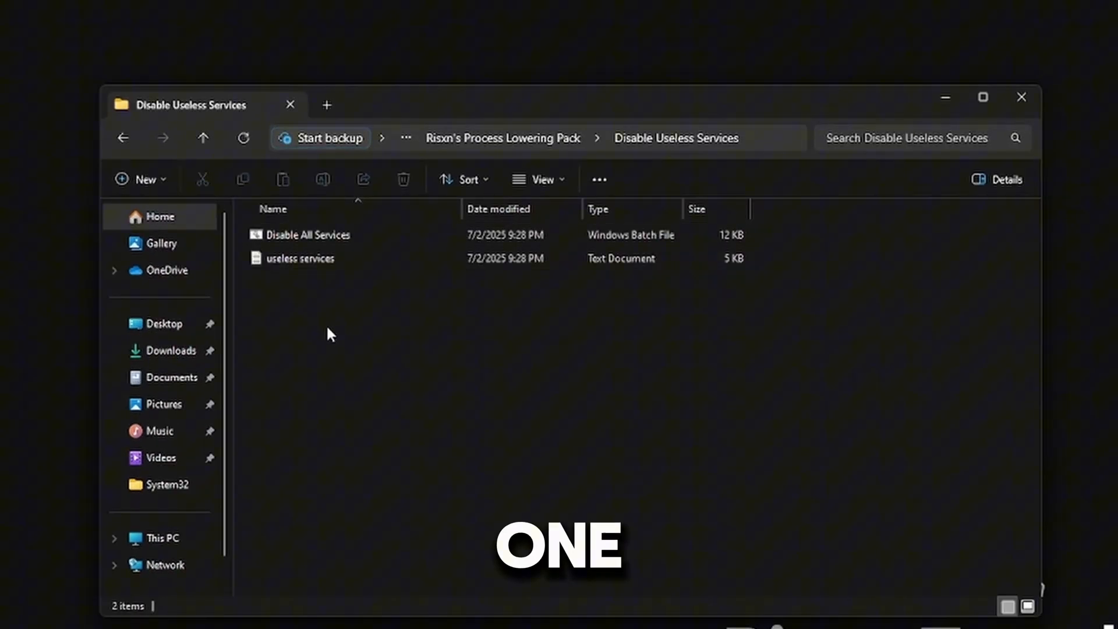
left_click(299, 258)
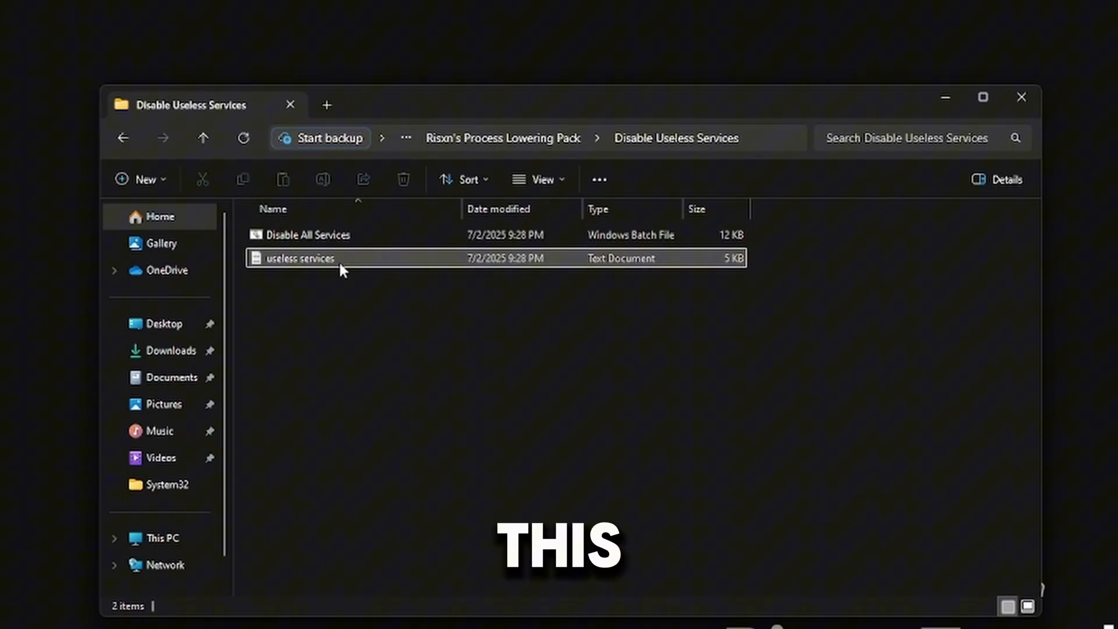
double_click(299, 257)
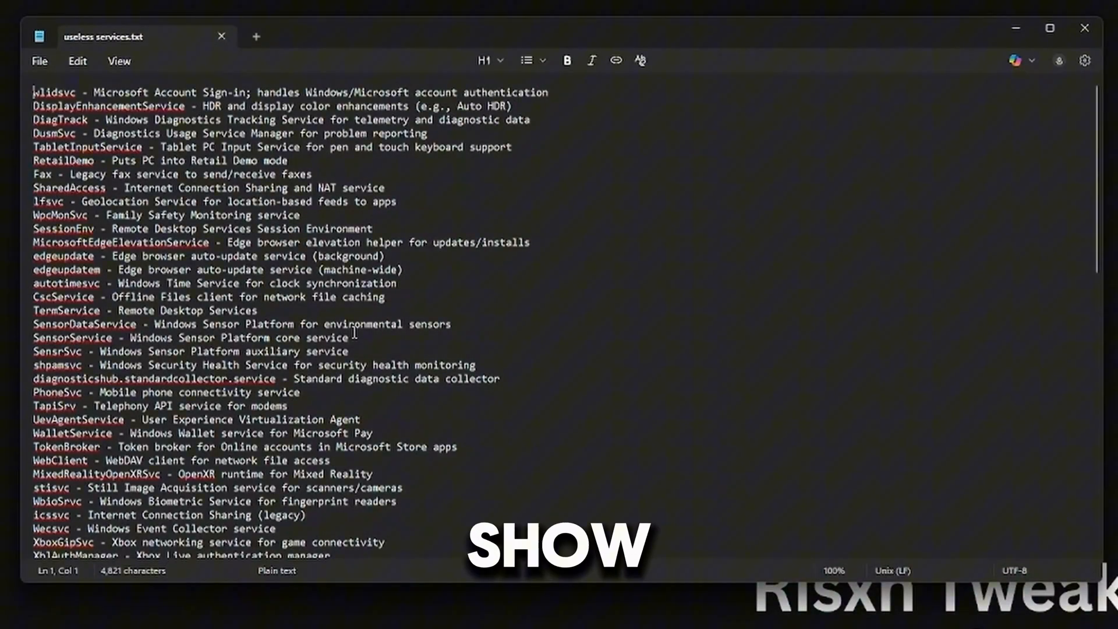
scroll("down", 3)
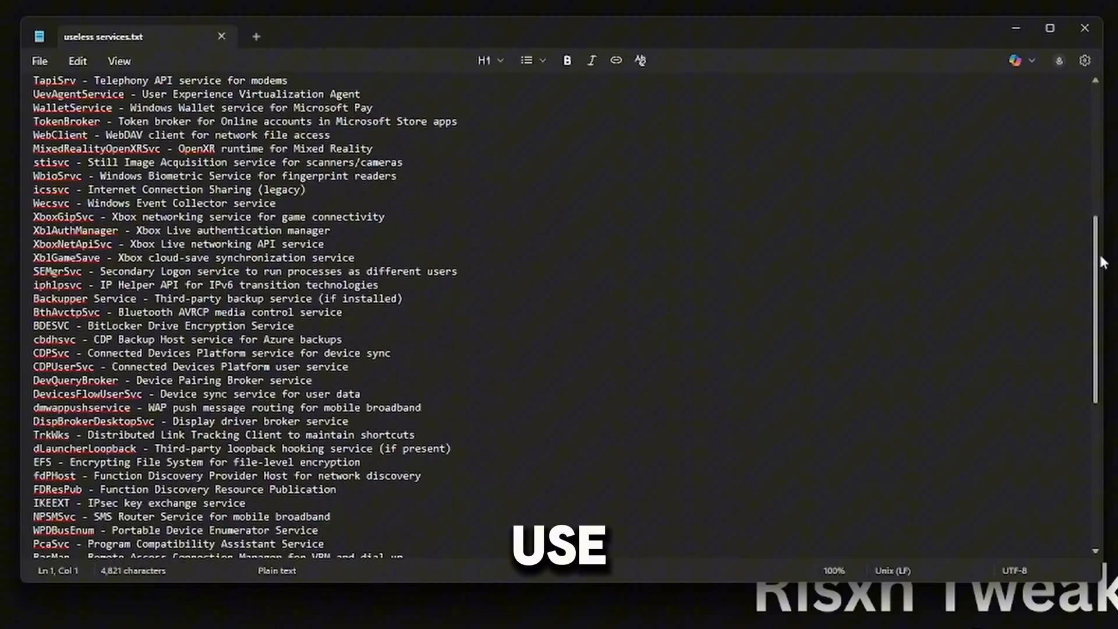
scroll("down", 3)
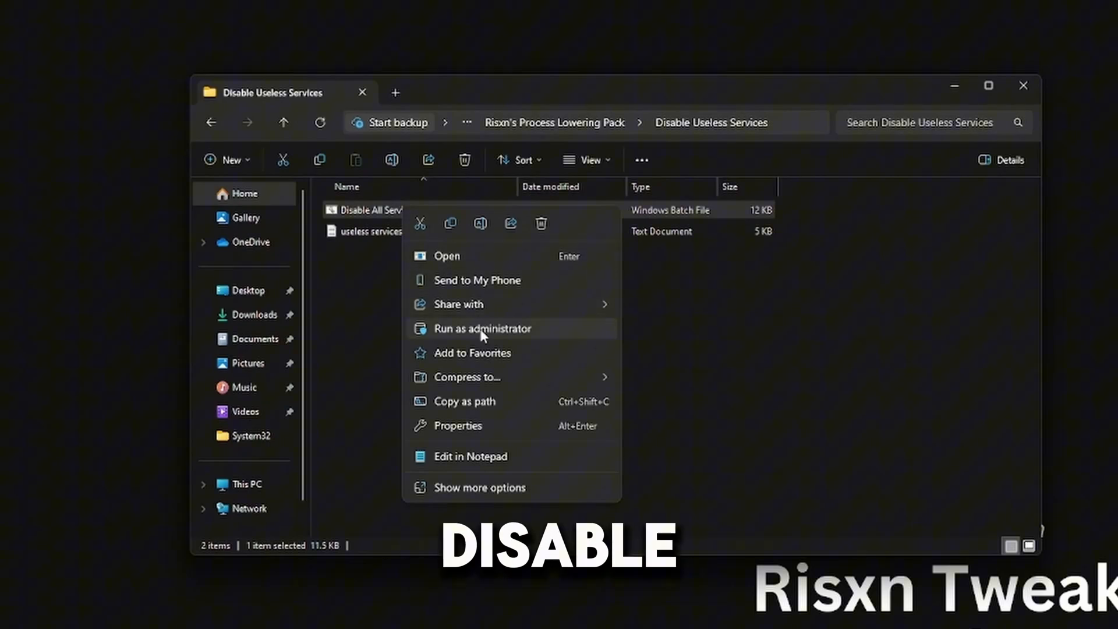
- Run Disable All Services and Disable Printer Services scripts as administrator, allowing them past SmartScreen
left_click(482, 329)
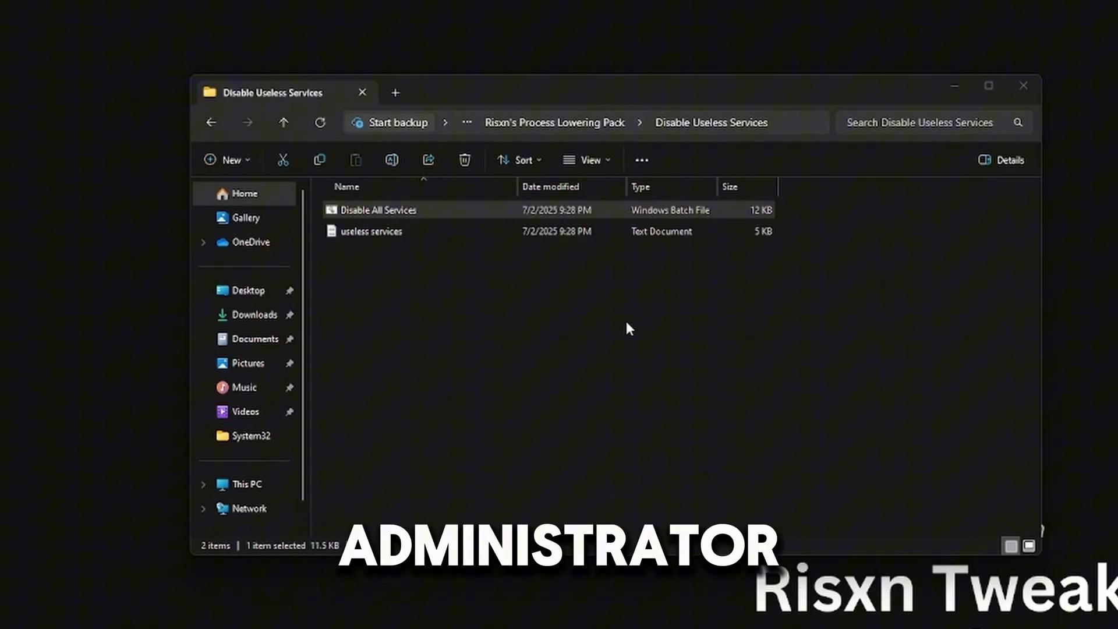
double_click(378, 210)
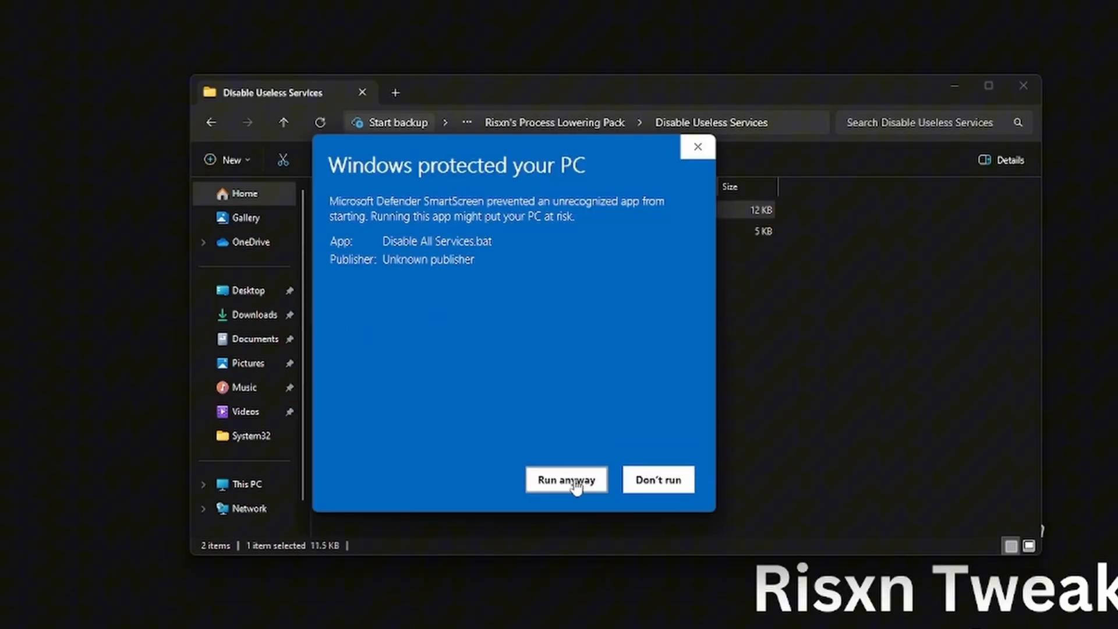
left_click(565, 479)
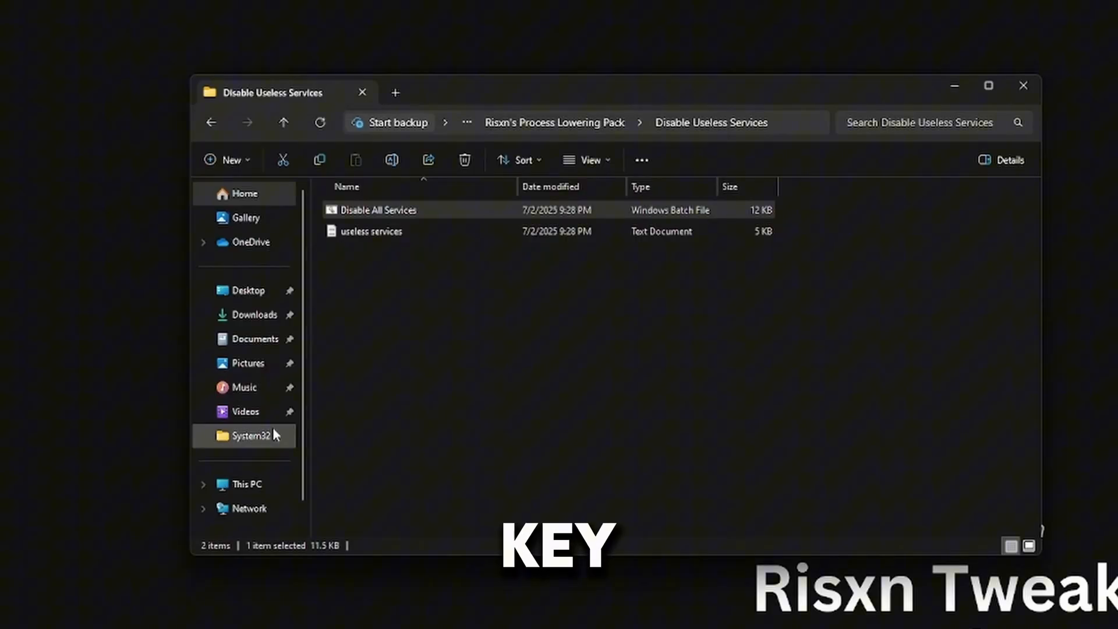
left_click(283, 122)
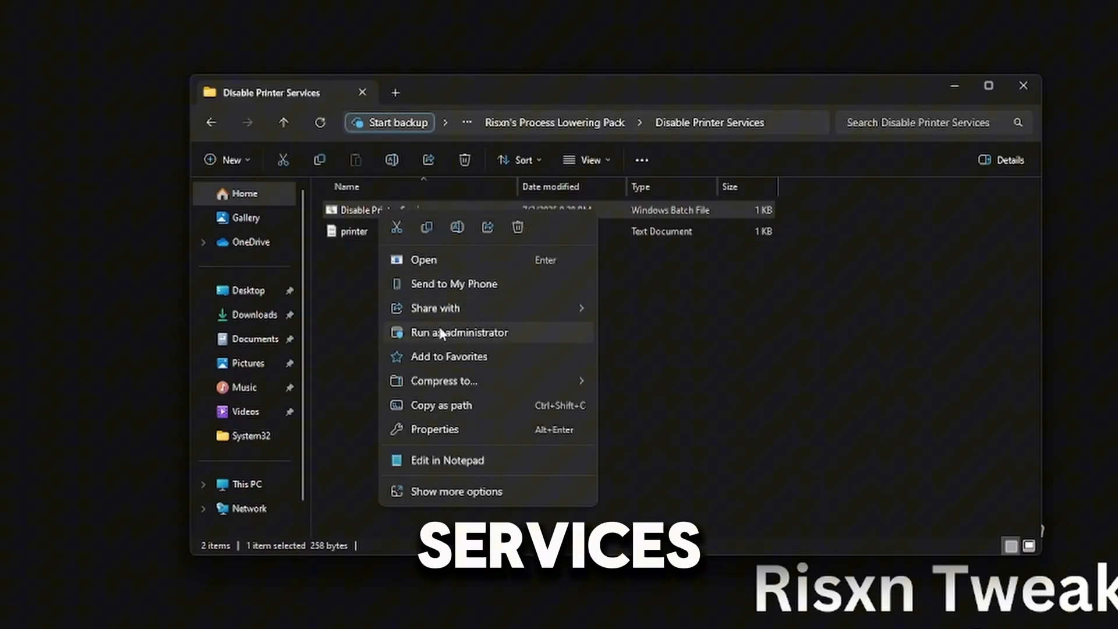
left_click(460, 332)
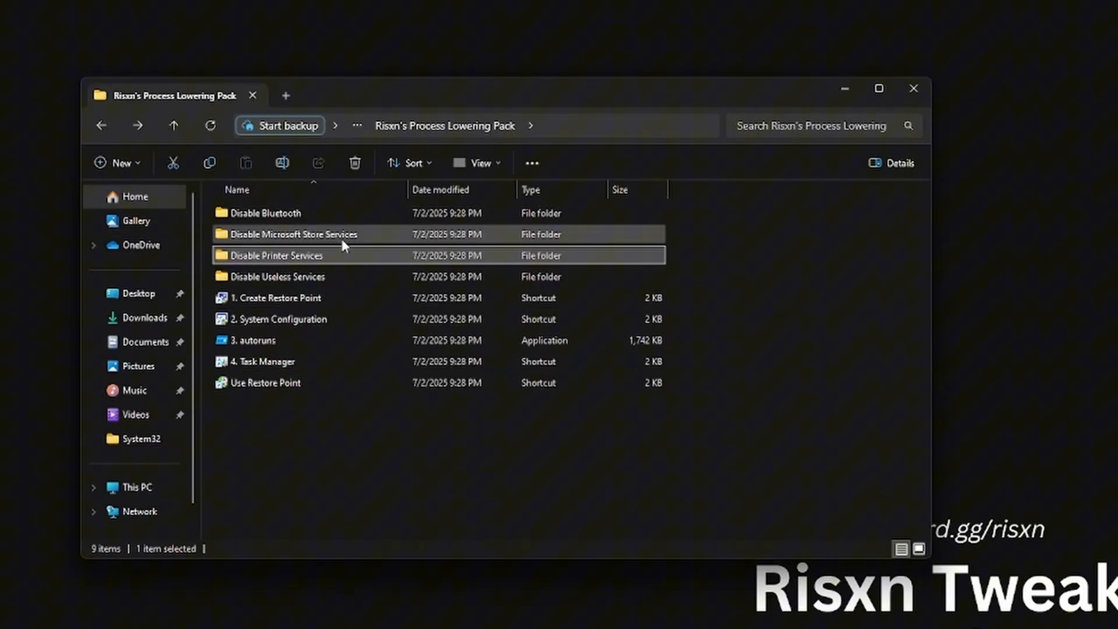
- Review microsoft store.txt and run the Disable Microsoft Store Services script as administrator
left_click(292, 234)
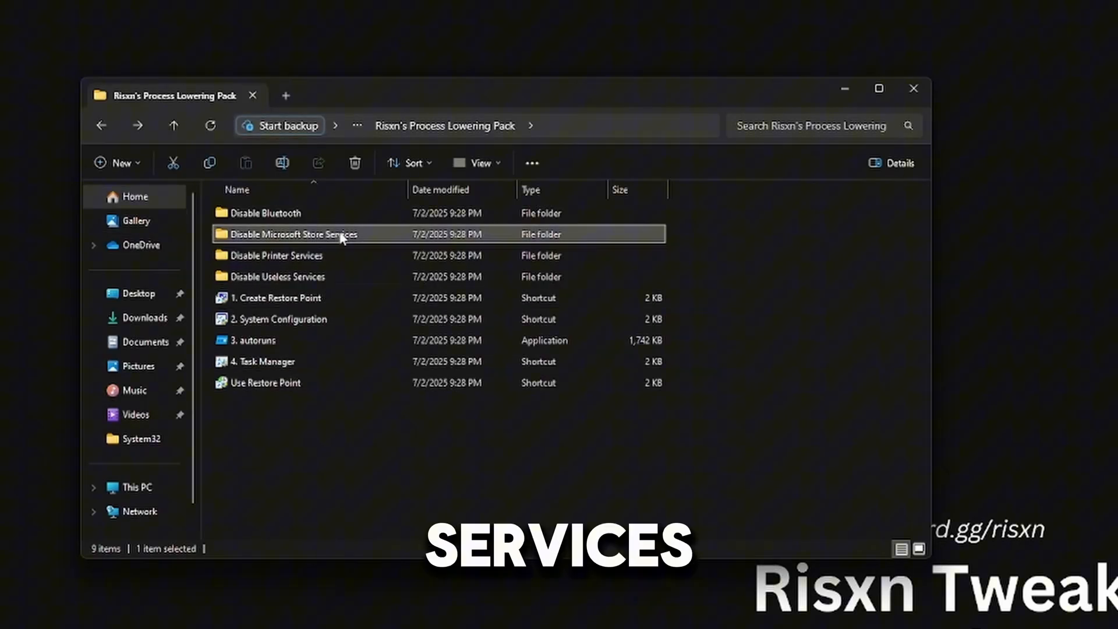
double_click(292, 234)
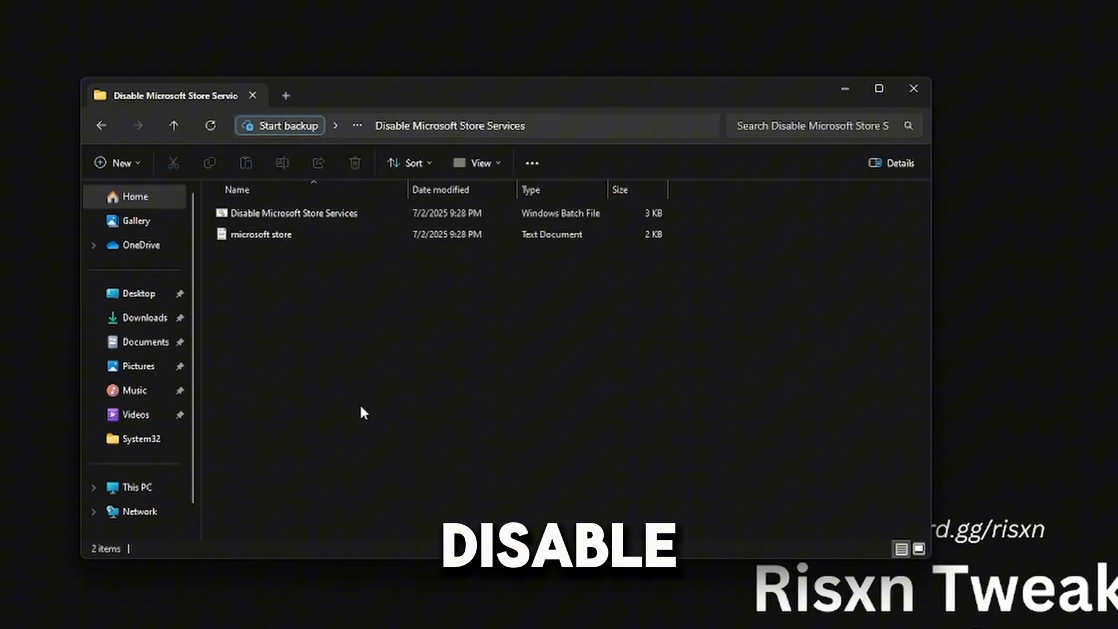
mouse_move(324, 424)
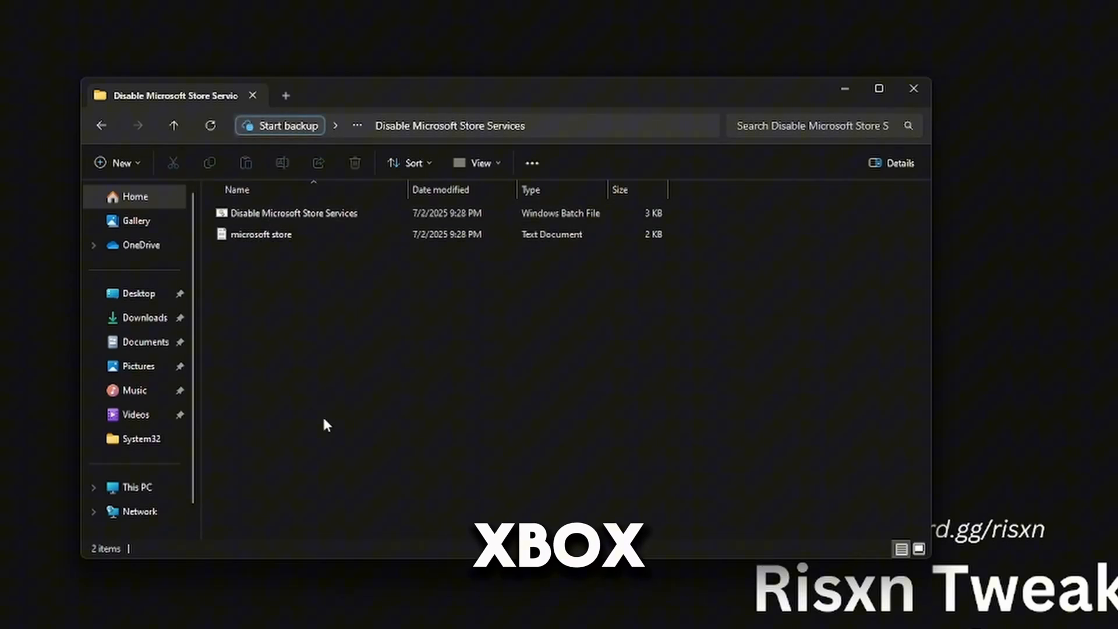
left_click(262, 234)
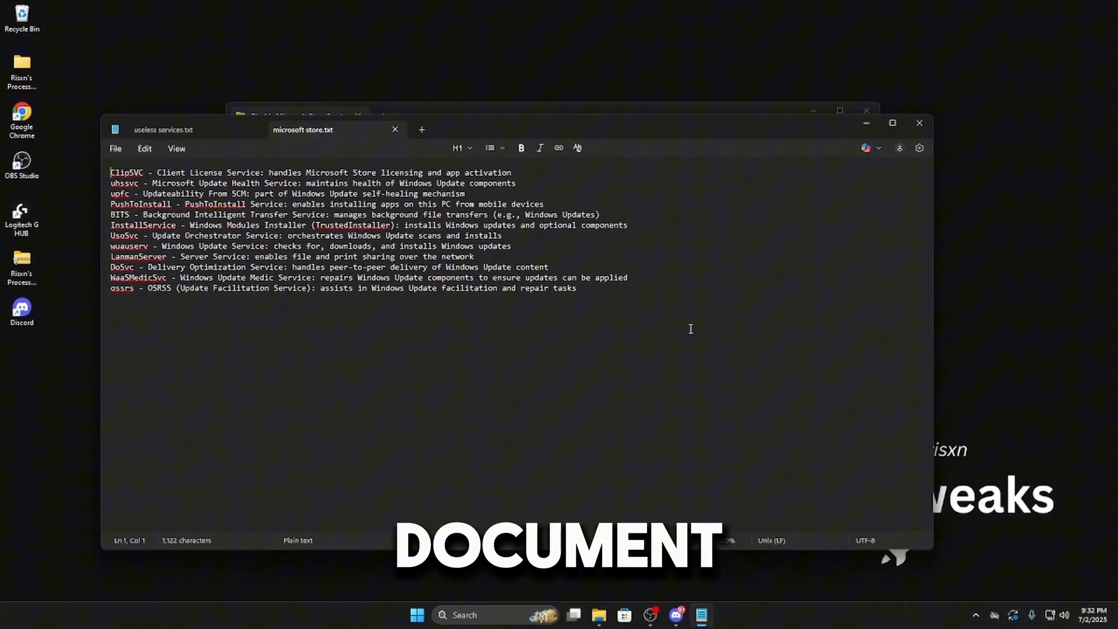
key("ctrl+a")
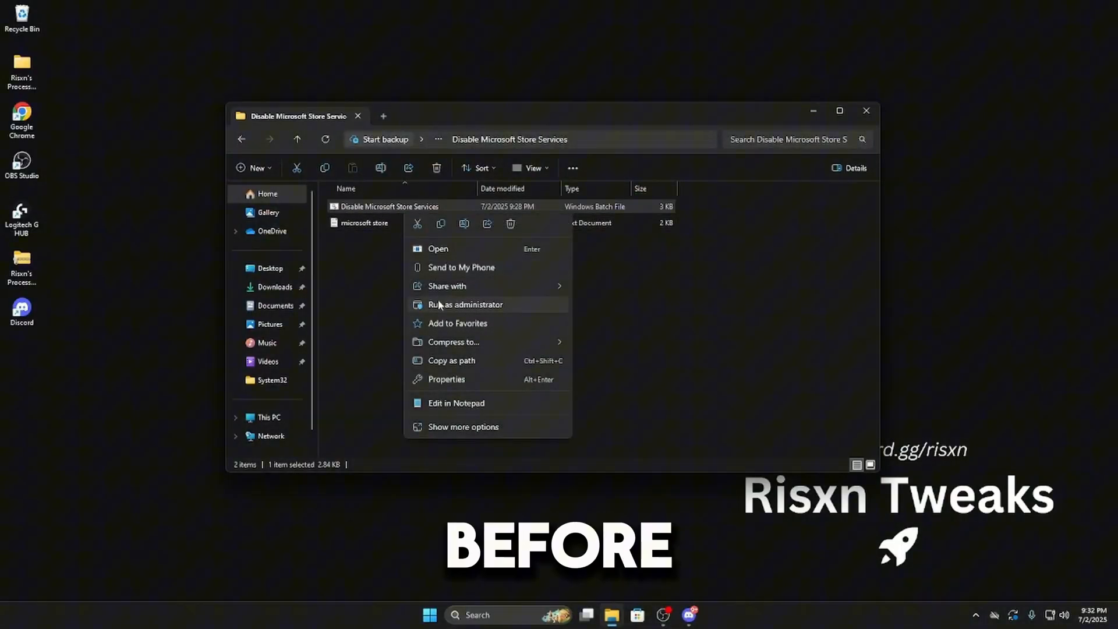
left_click(463, 304)
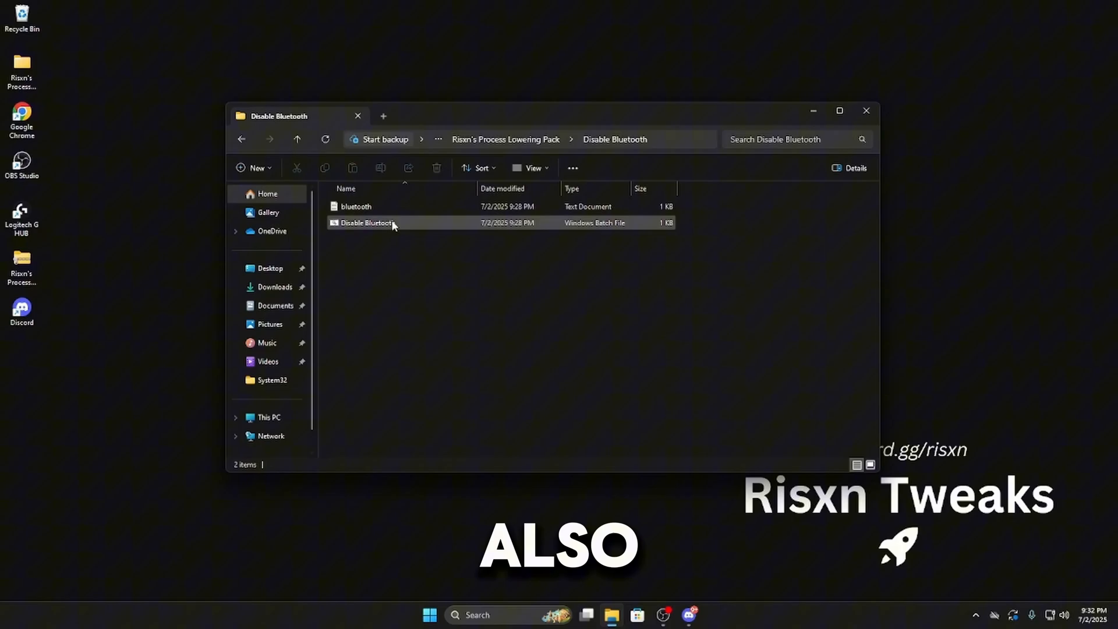
- Run the Disable Bluetooth batch script as administrator, then close File Explorer
right_click(367, 222)
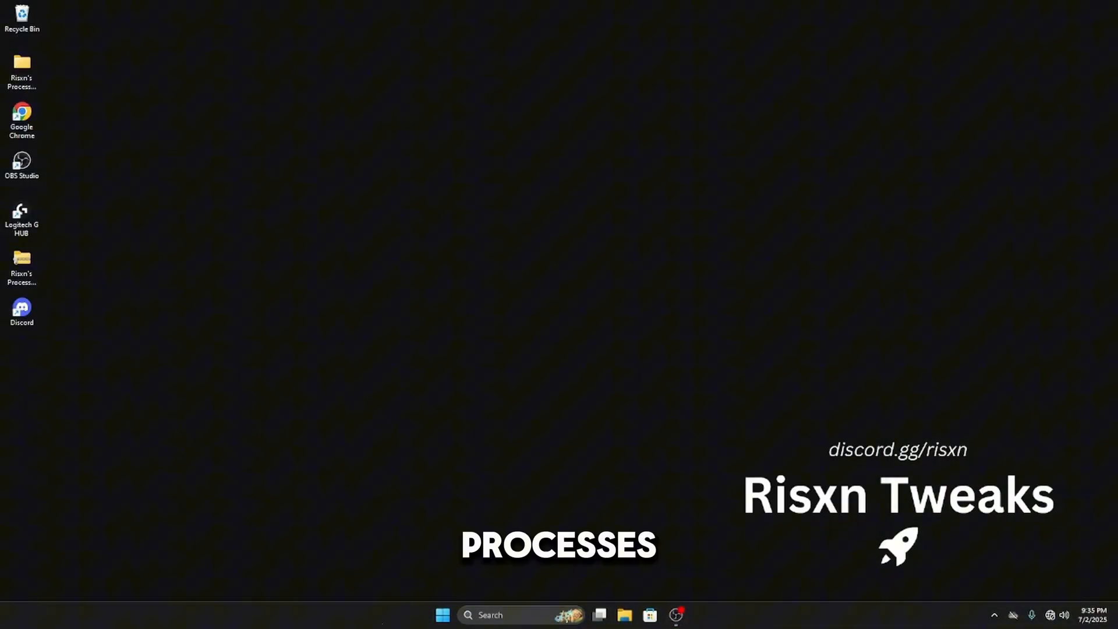
- Open Task Manager's Performance view and inspect Disk 0: 84 processes, ~1% CPU, 9% memory
right_click(485, 614)
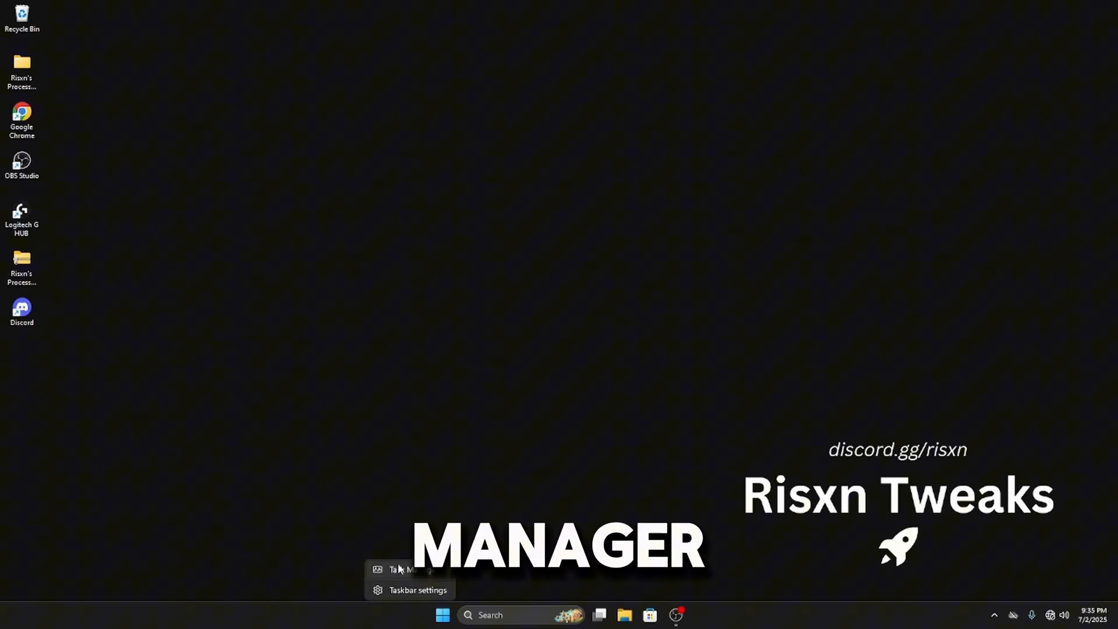
left_click(403, 569)
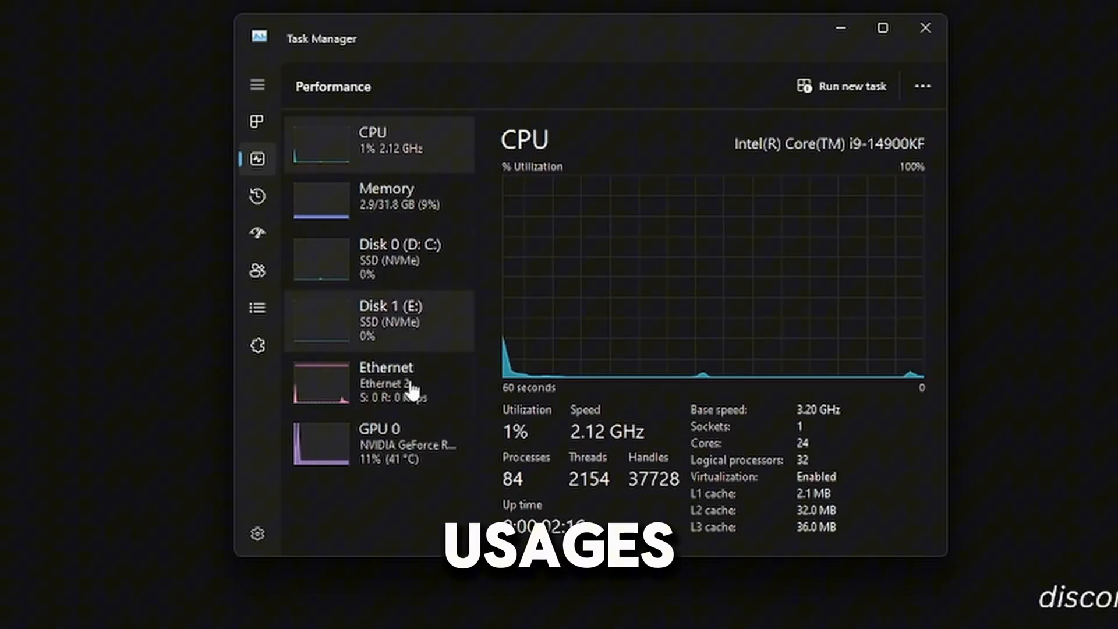
left_click(384, 199)
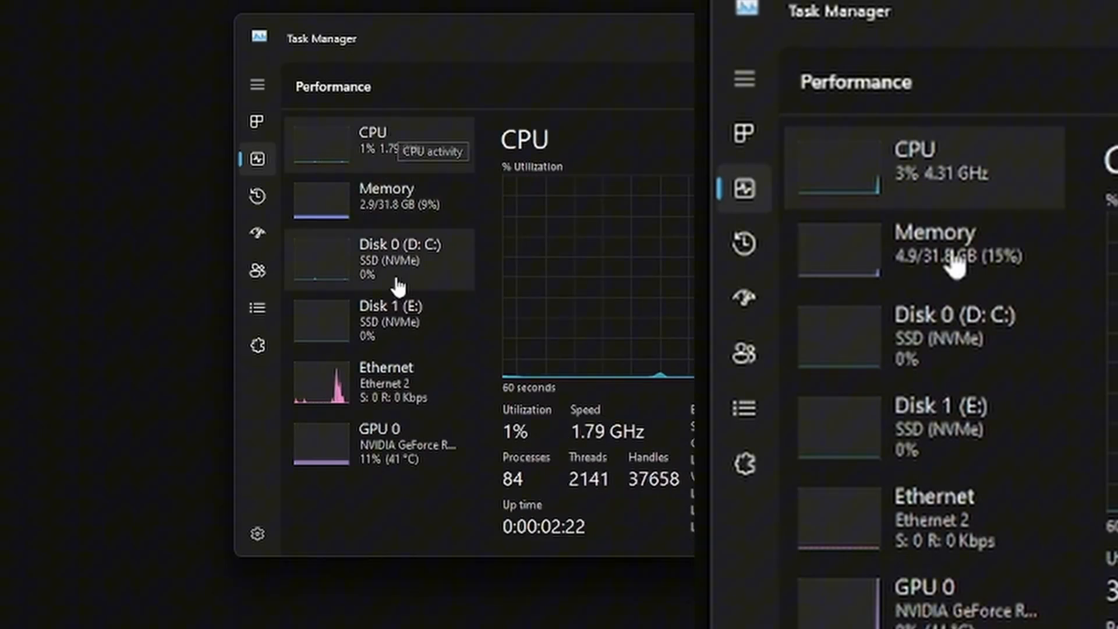
left_click(380, 258)
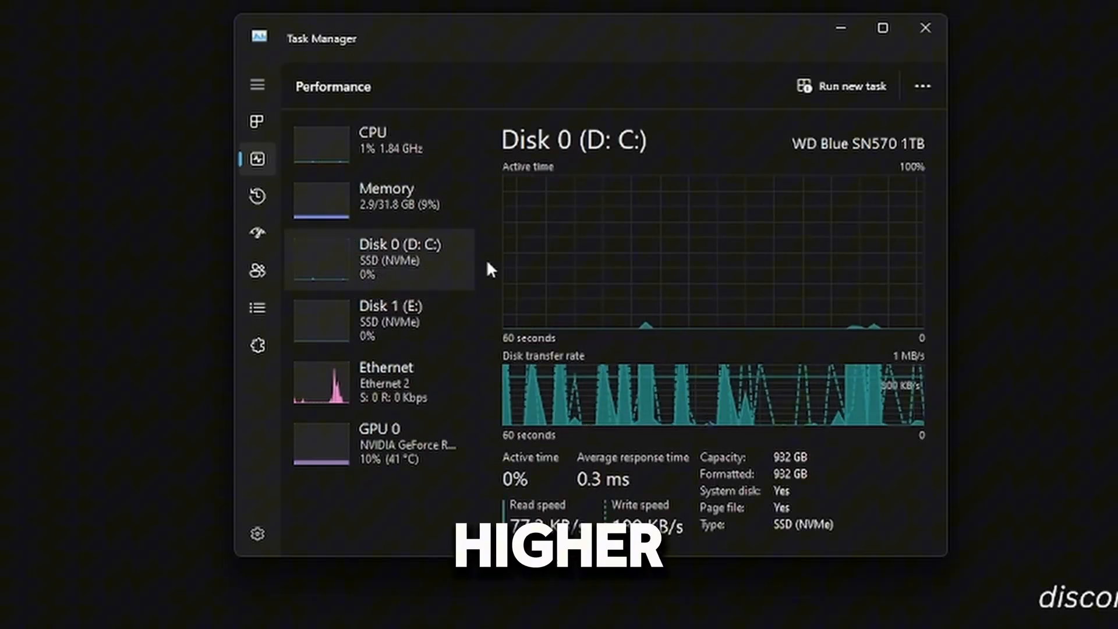